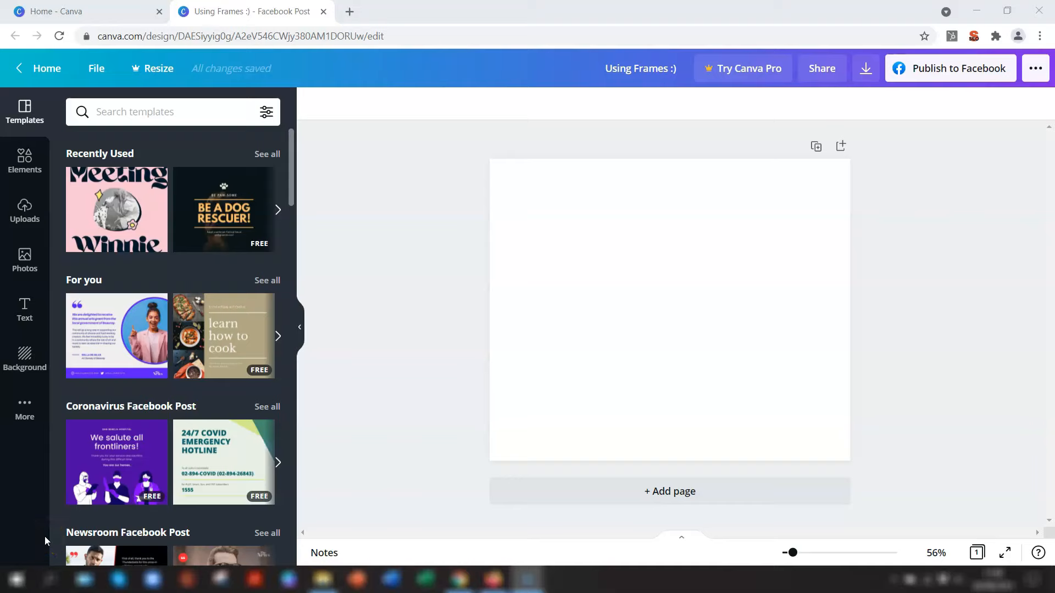
pyautogui.moveTo(53, 532)
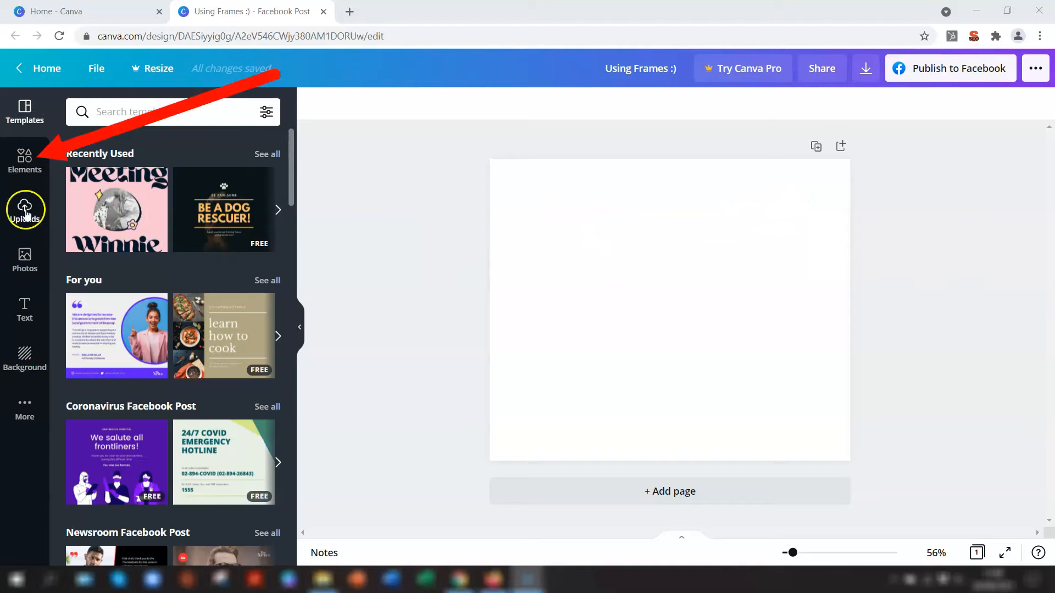
pyautogui.moveTo(24, 162)
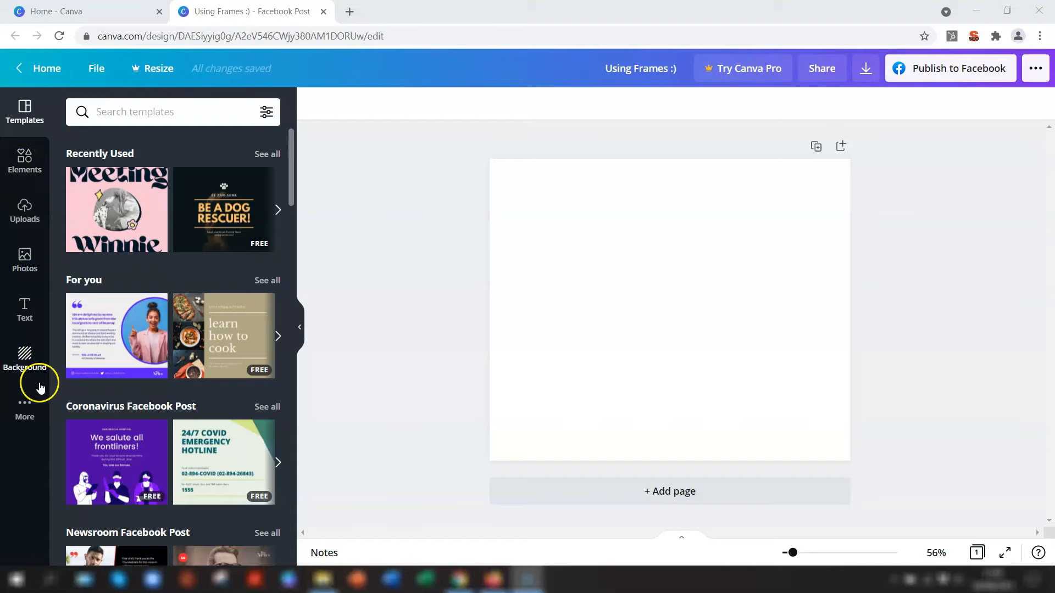
# Show the More from Canva and Apps and Integrations panel from the sidebar.
pyautogui.click(25, 407)
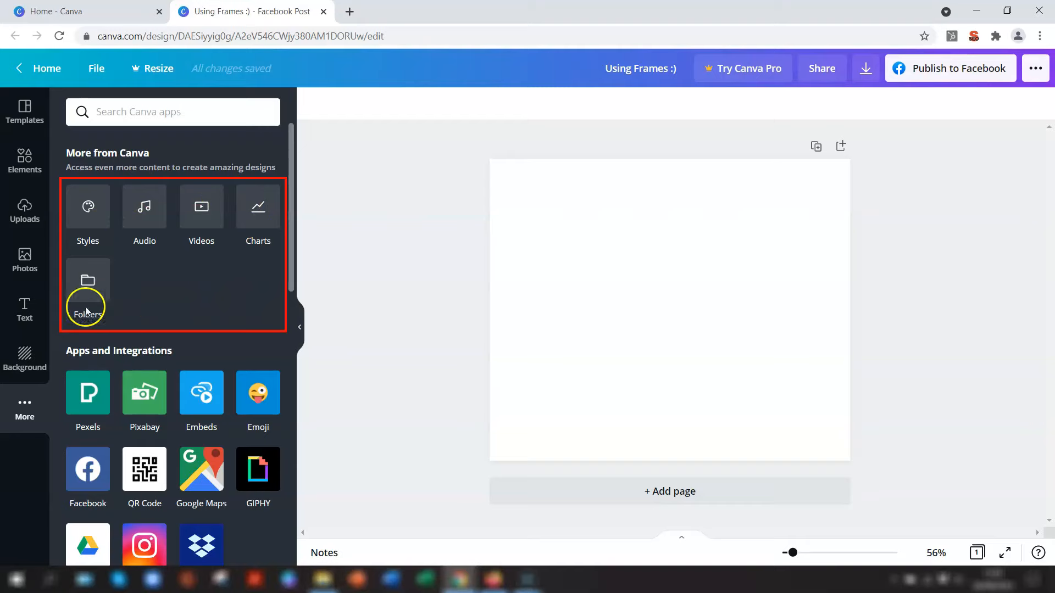
pyautogui.moveTo(235, 267)
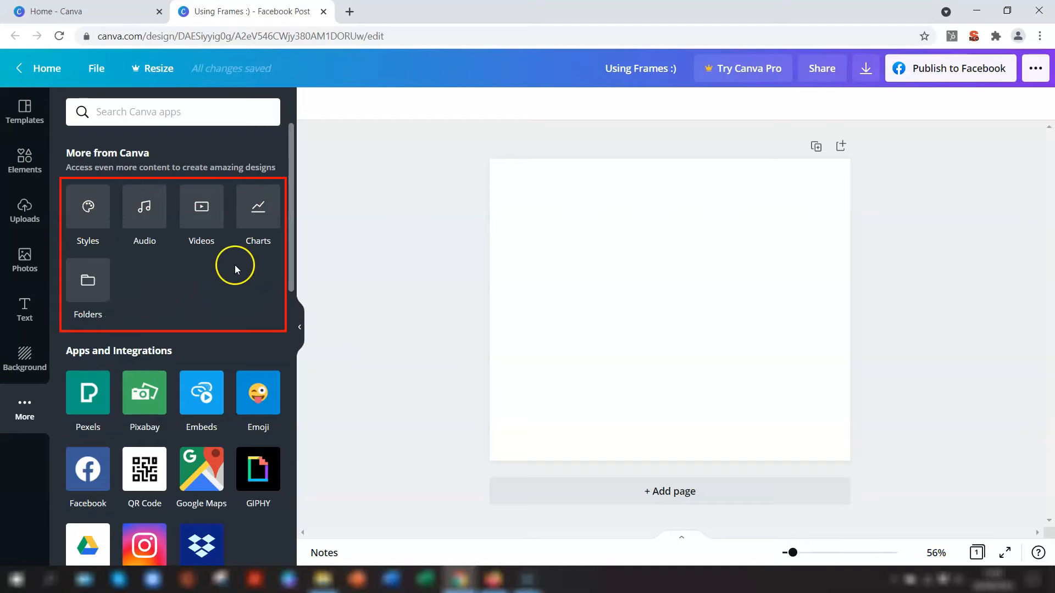
pyautogui.moveTo(235, 193)
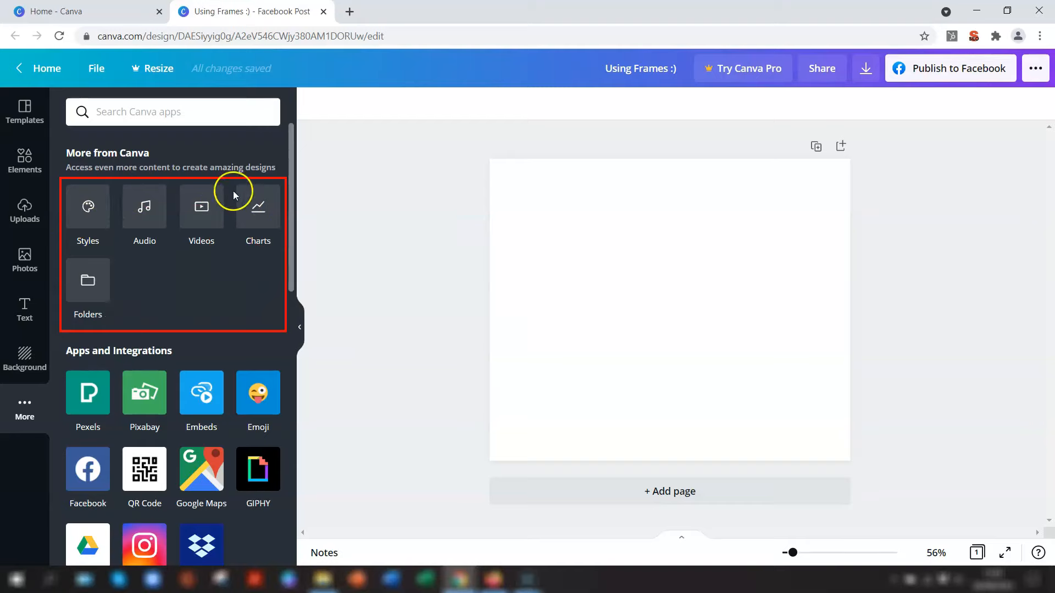
pyautogui.moveTo(136, 187)
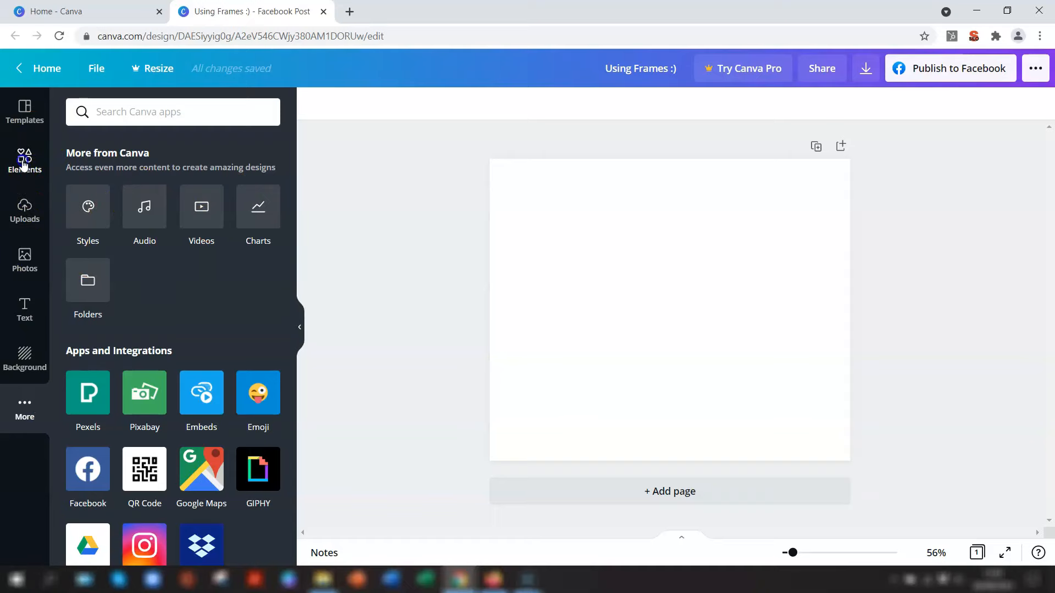
# Search the Elements library for "frames".
pyautogui.click(24, 160)
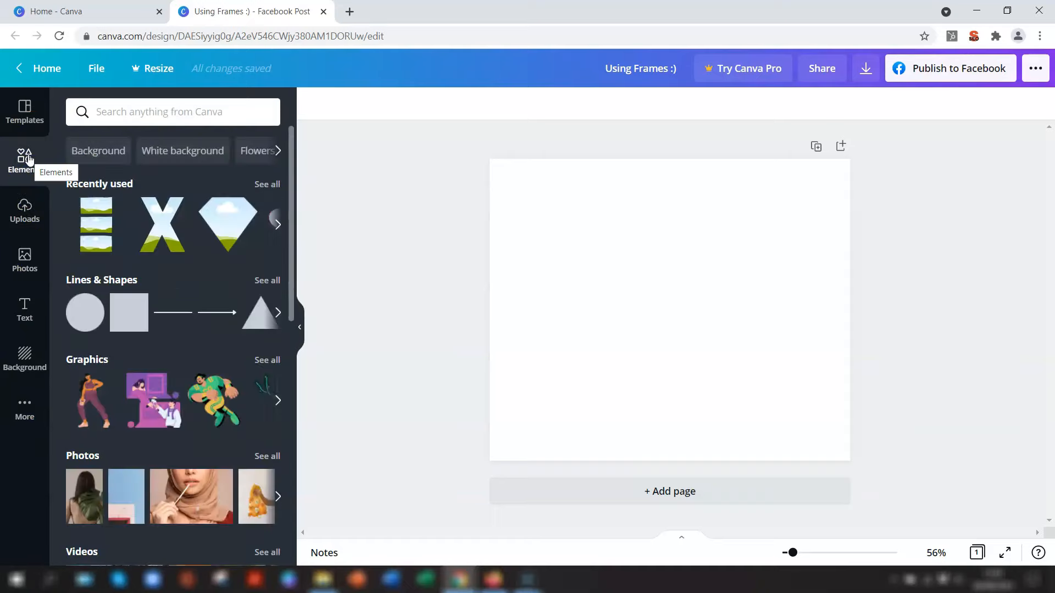
pyautogui.scroll(-3)
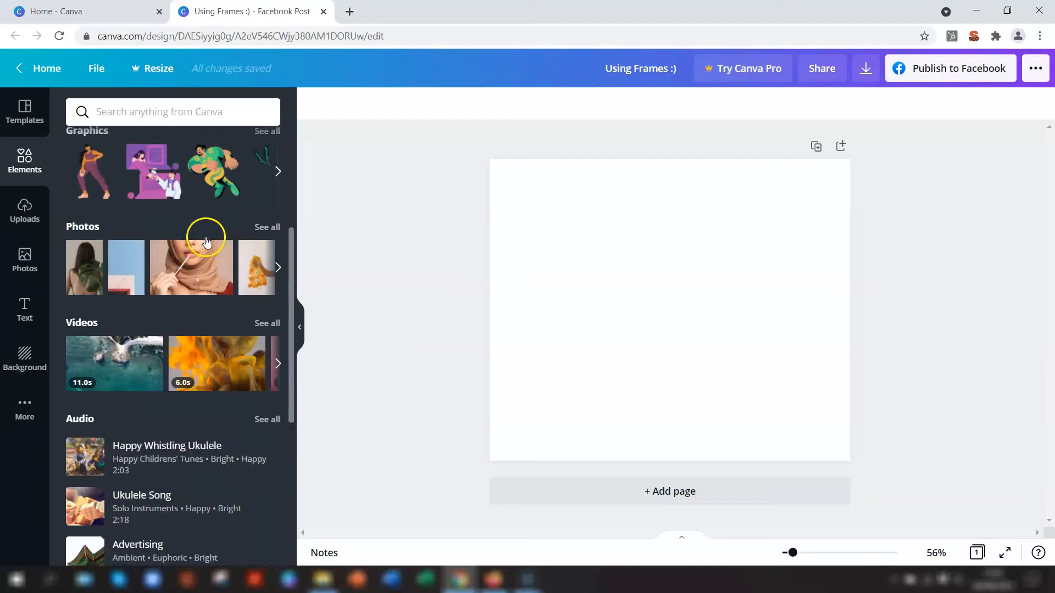
pyautogui.scroll(-3)
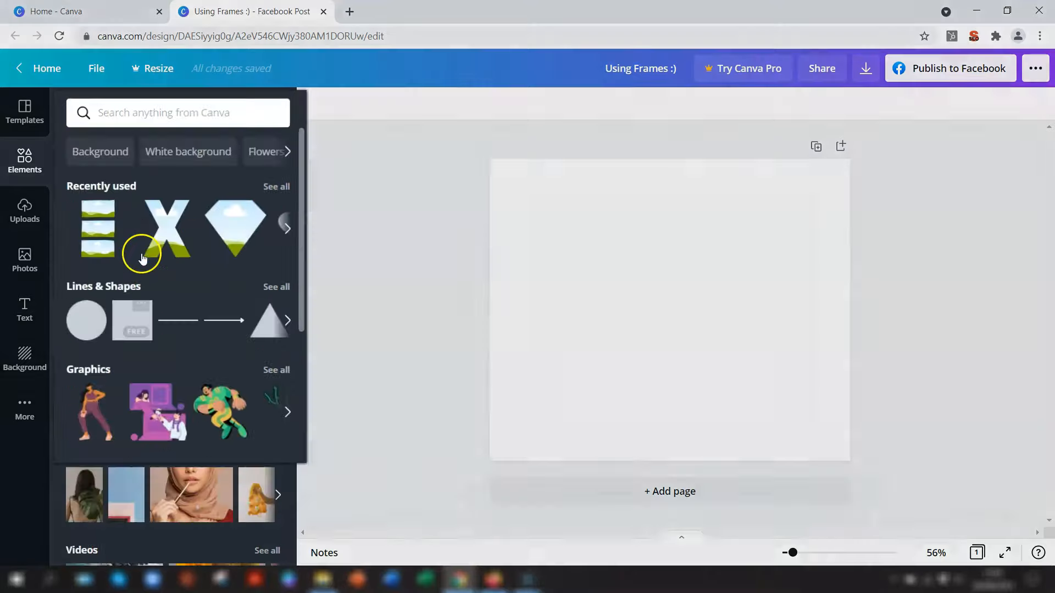
pyautogui.click(178, 112)
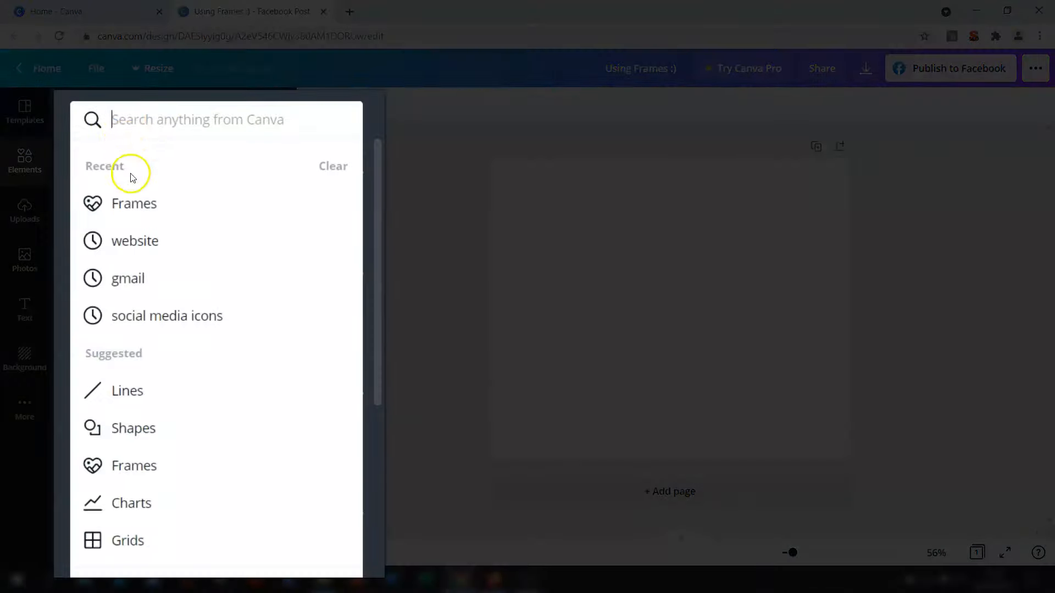
pyautogui.write('frames')
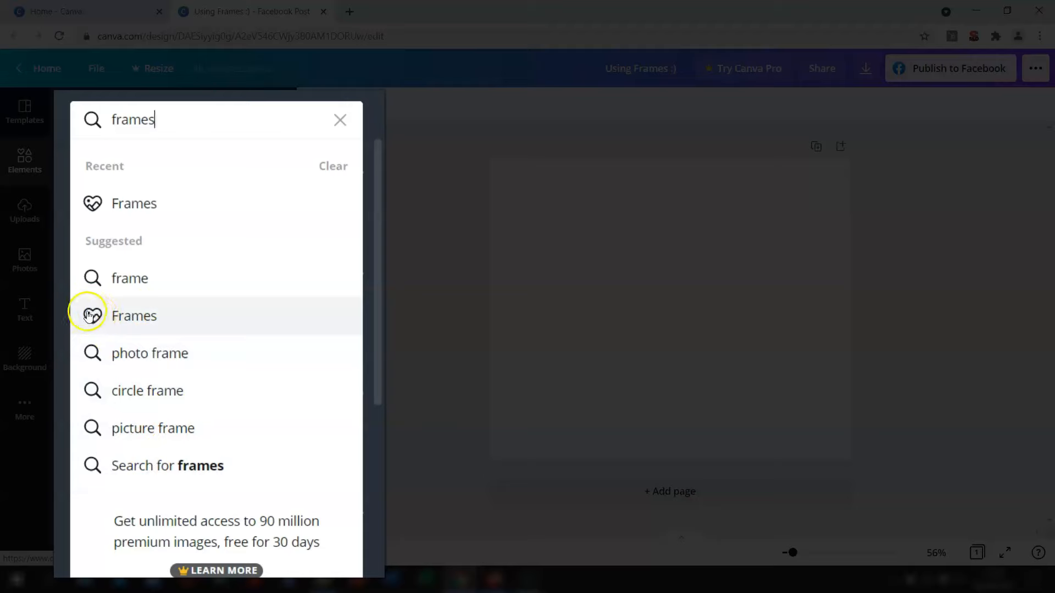
# Show the Frames results and scroll down to the film-strip style frames.
pyautogui.click(134, 315)
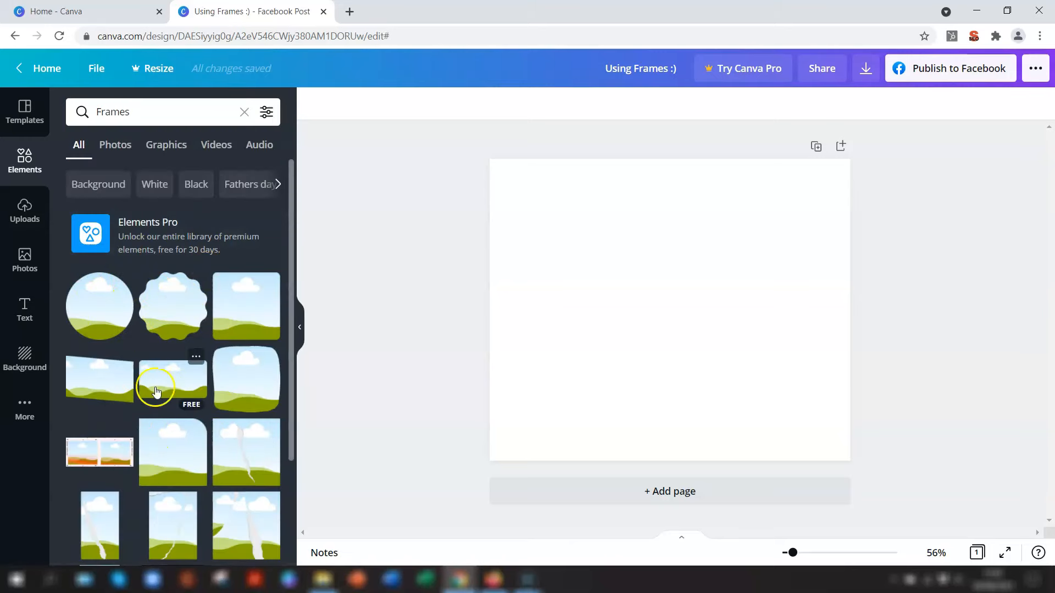
pyautogui.moveTo(167, 357)
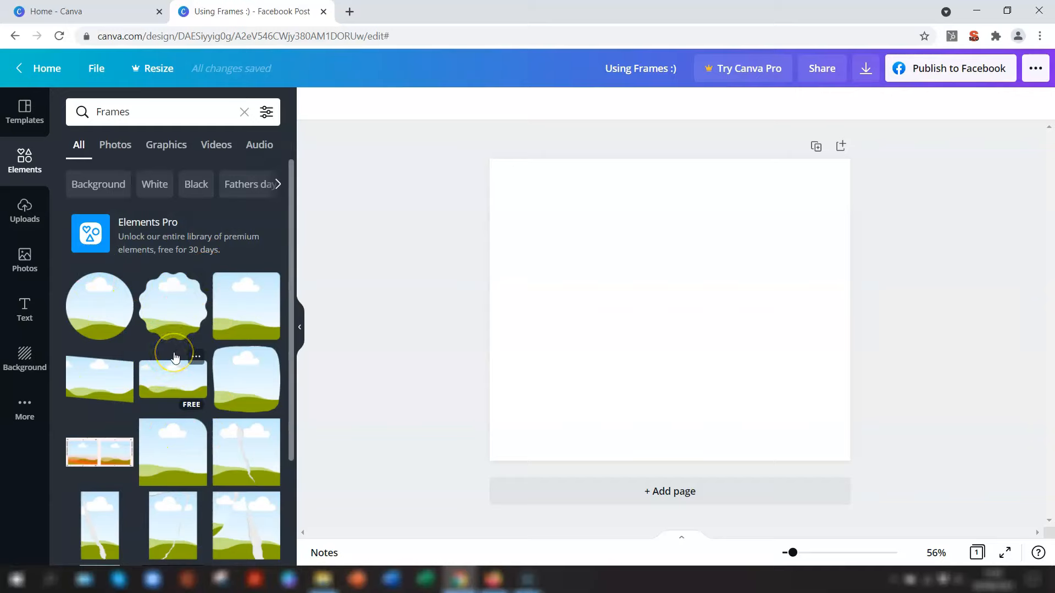
pyautogui.moveTo(134, 340)
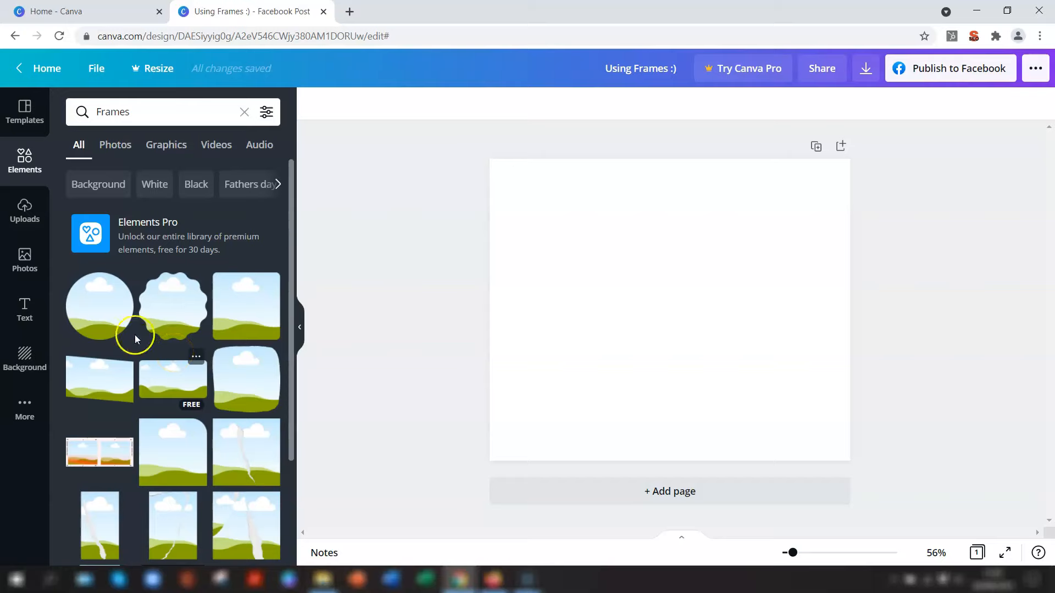
pyautogui.moveTo(107, 316)
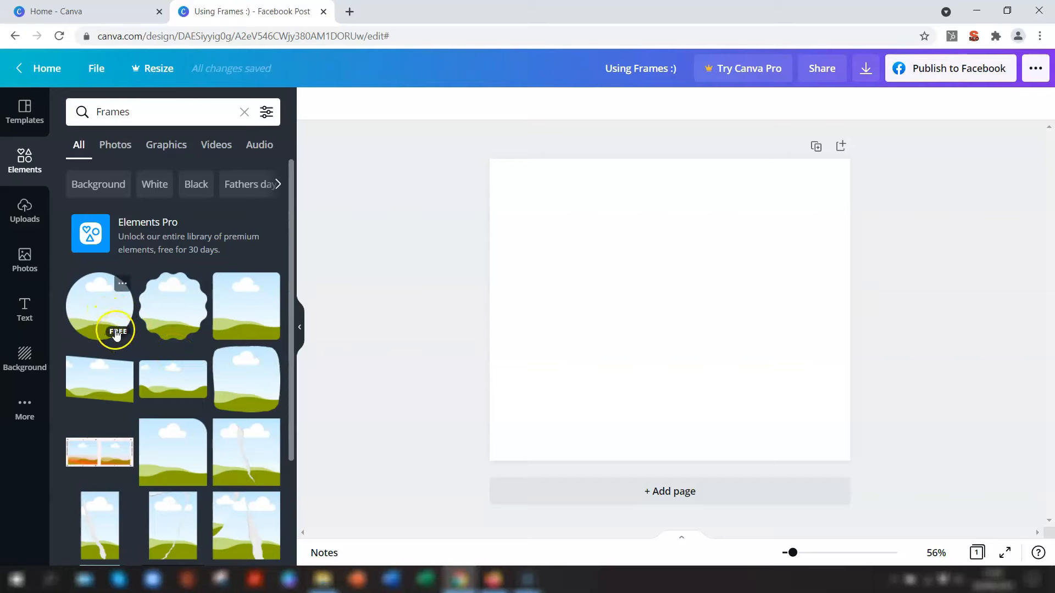
pyautogui.moveTo(102, 394)
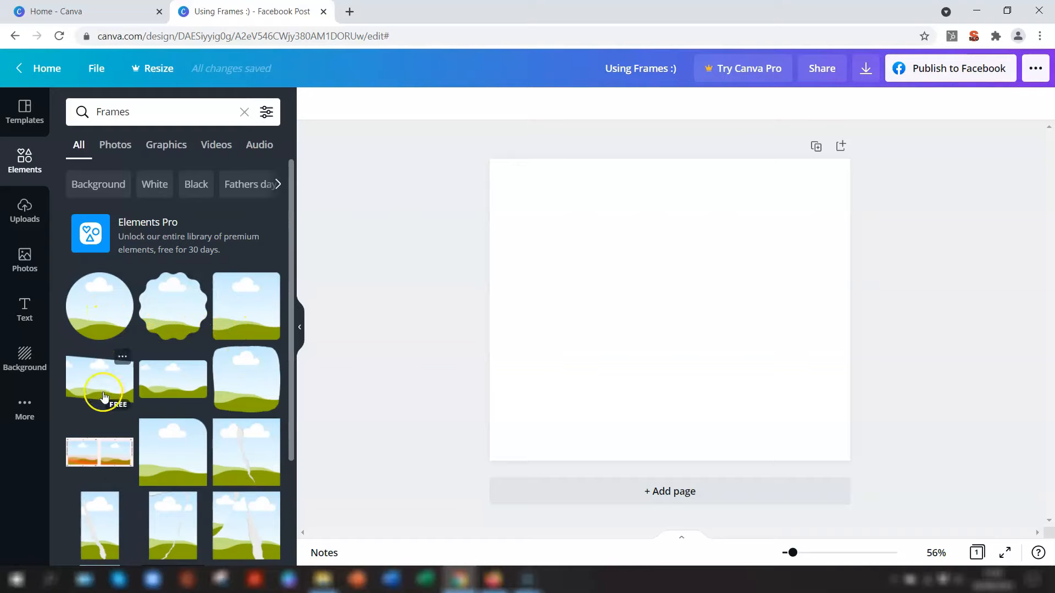
pyautogui.scroll(-3)
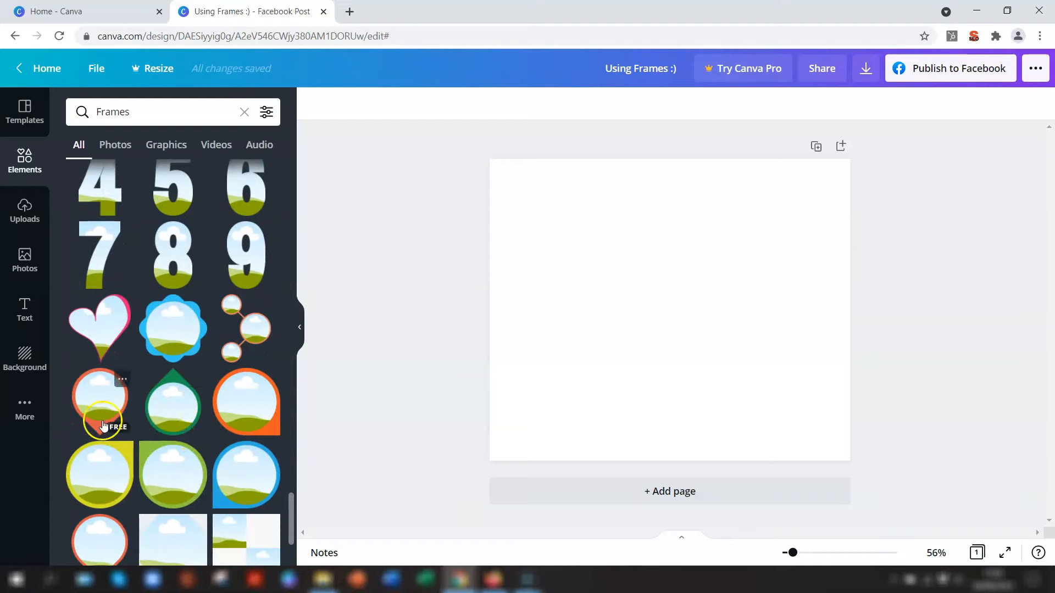
pyautogui.scroll(-3)
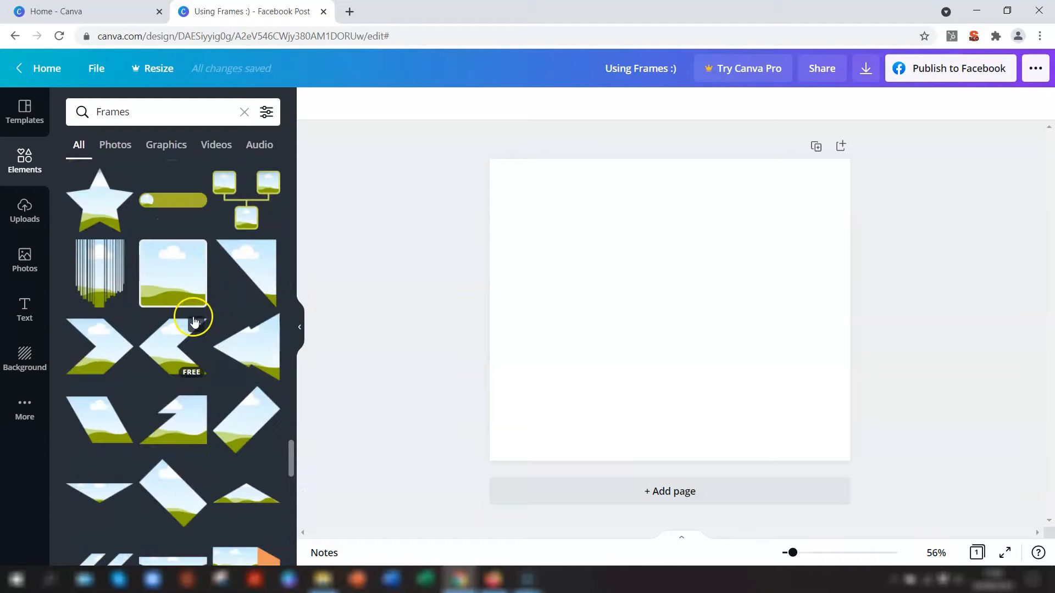
pyautogui.scroll(-3)
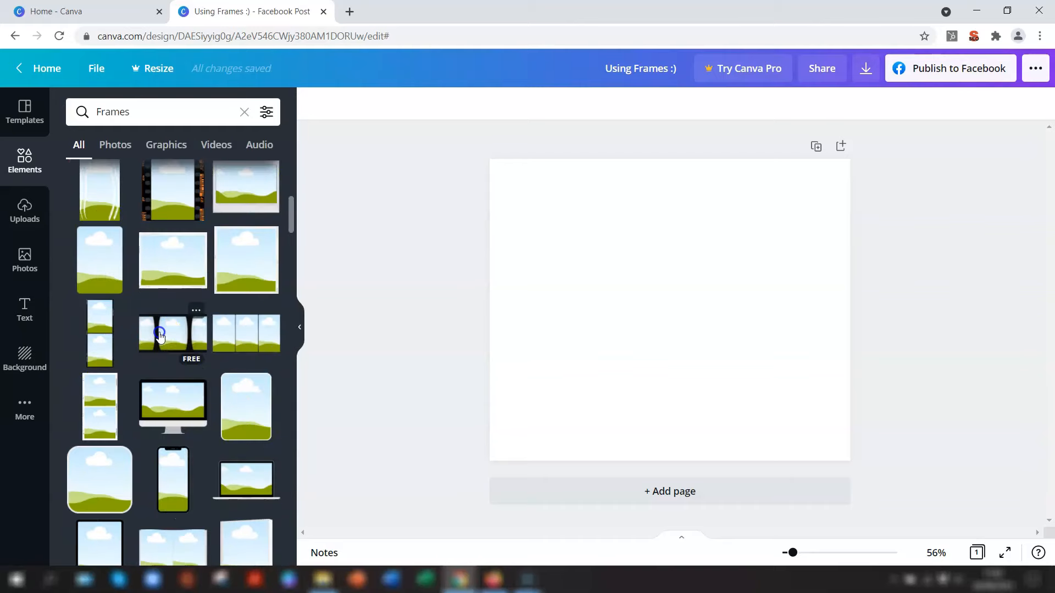
# Add the three-window film-strip frame and move it toward the page centre.
pyautogui.click(173, 333)
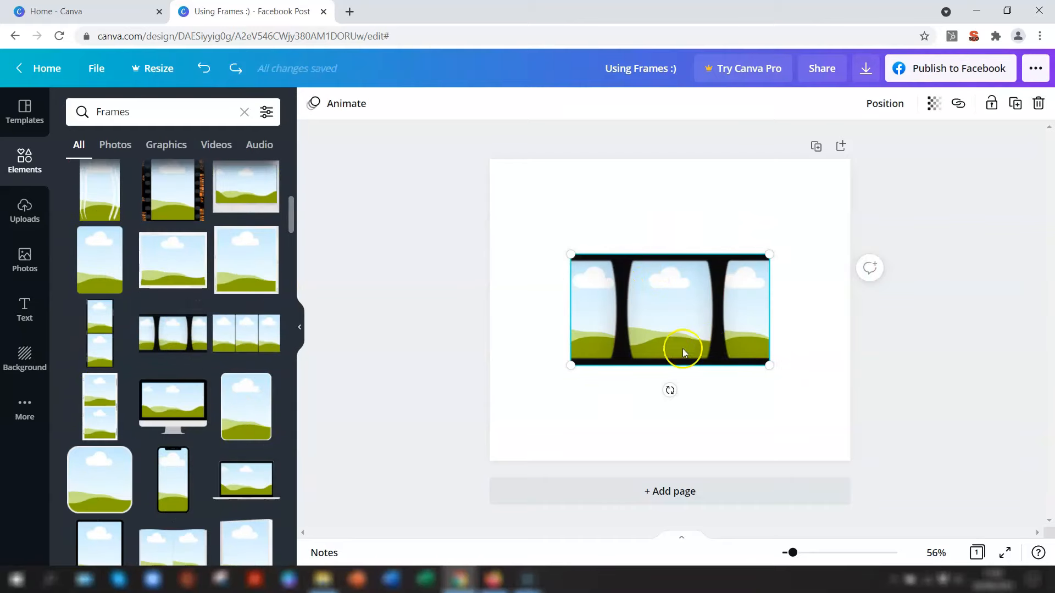
pyautogui.moveTo(585, 364)
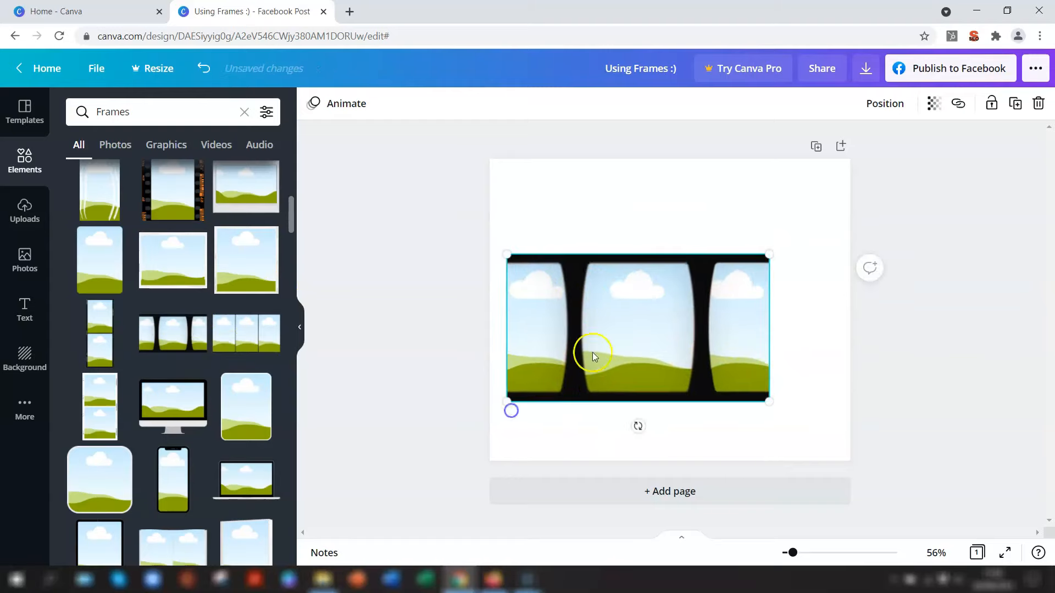
pyautogui.moveTo(593, 356); pyautogui.dragTo(645, 329)
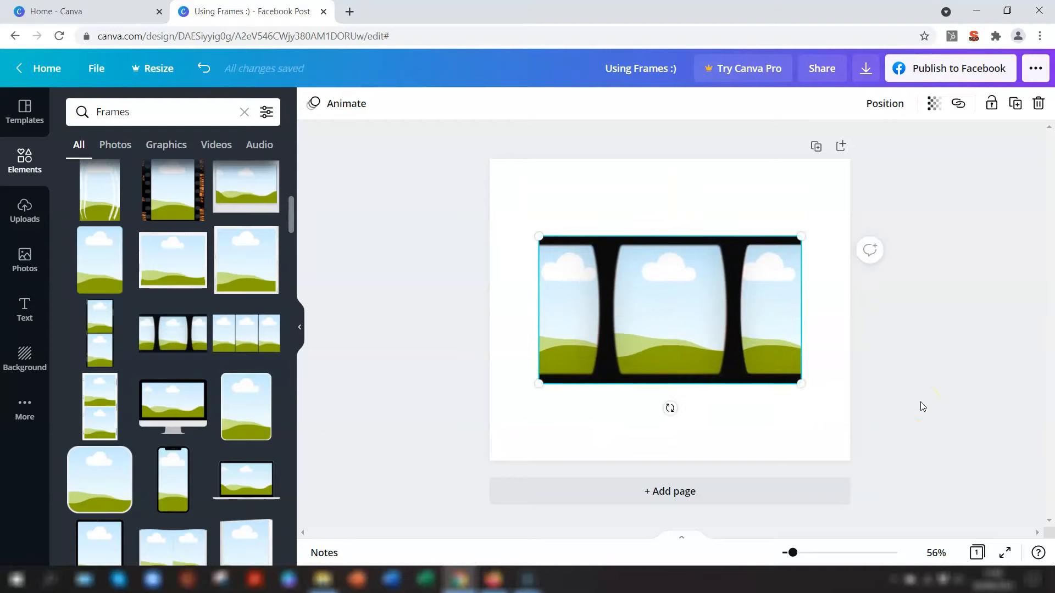
pyautogui.moveTo(849, 435)
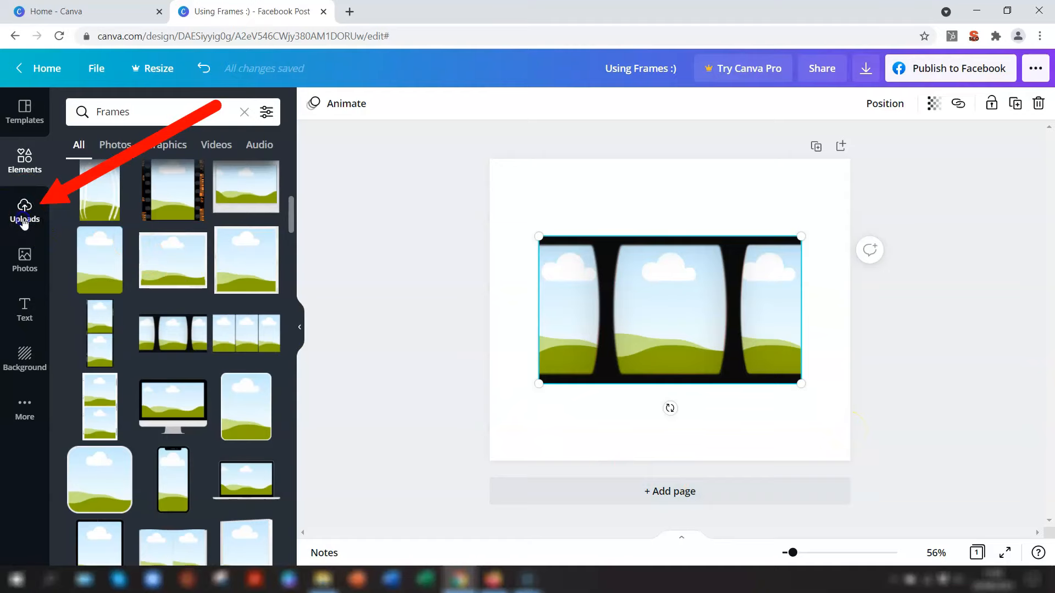
# Bring the dog photos from the Downloads window into Canva's Uploads library.
pyautogui.click(24, 212)
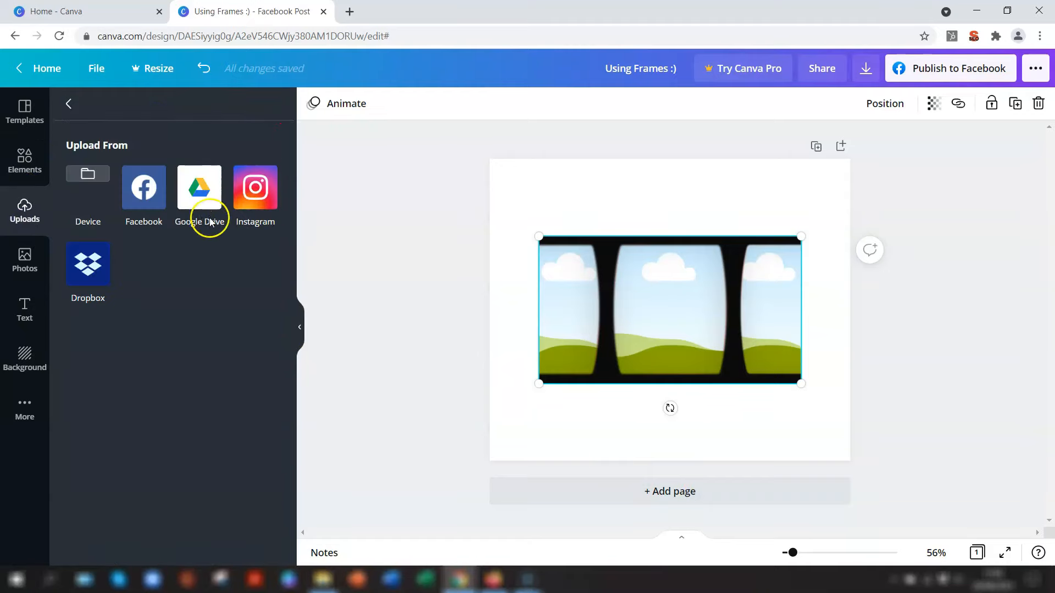
pyautogui.moveTo(188, 268)
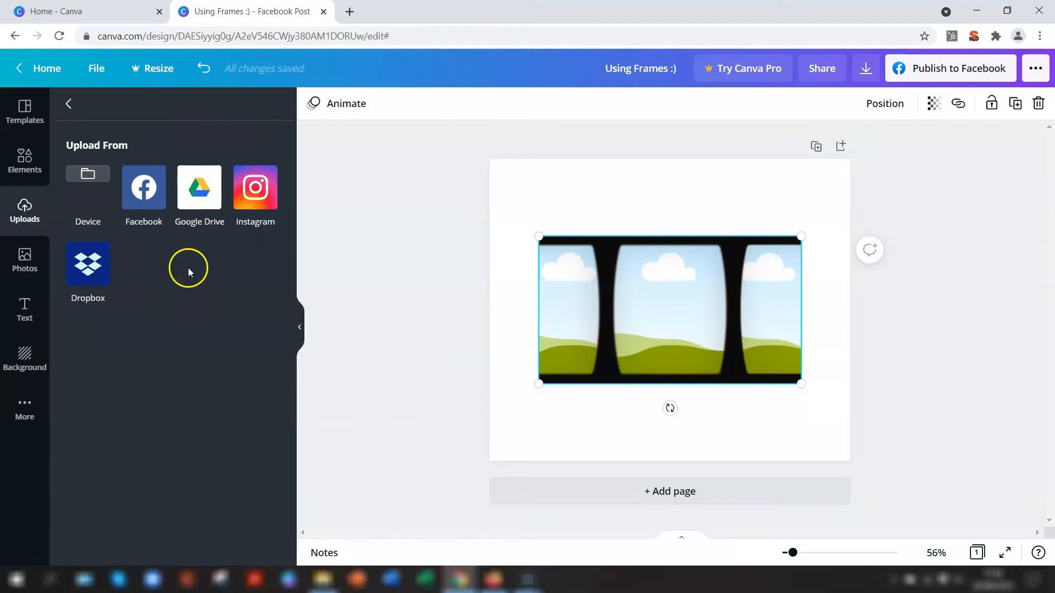
pyautogui.moveTo(188, 336)
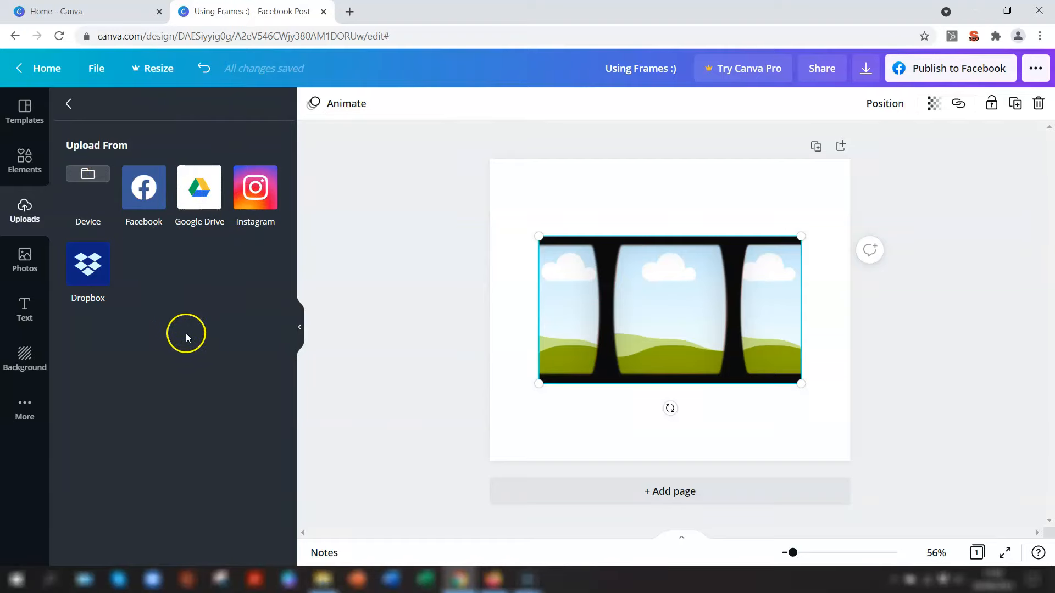
pyautogui.click(24, 160)
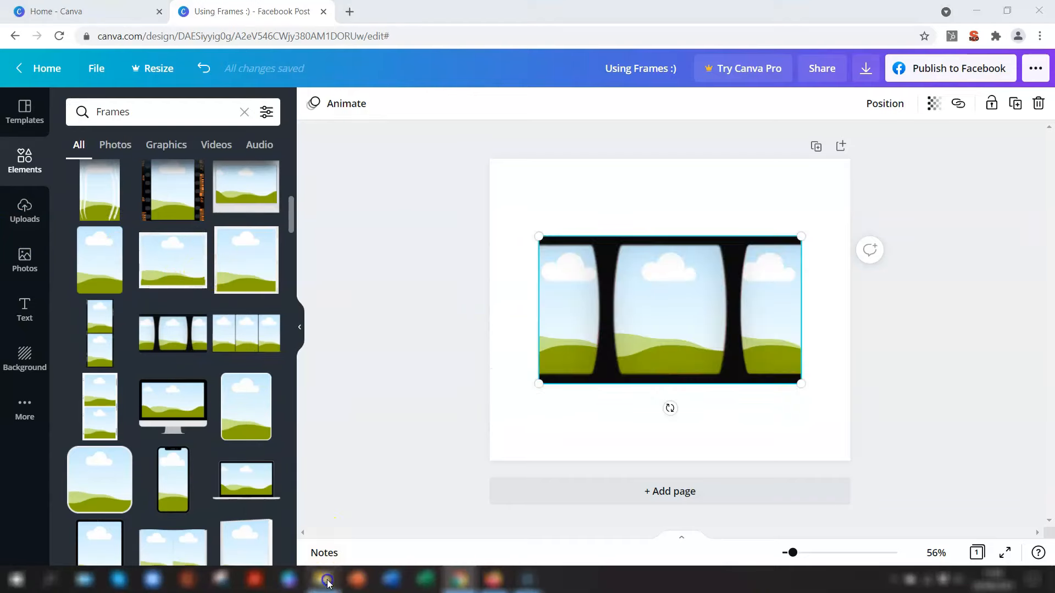
pyautogui.click(328, 580)
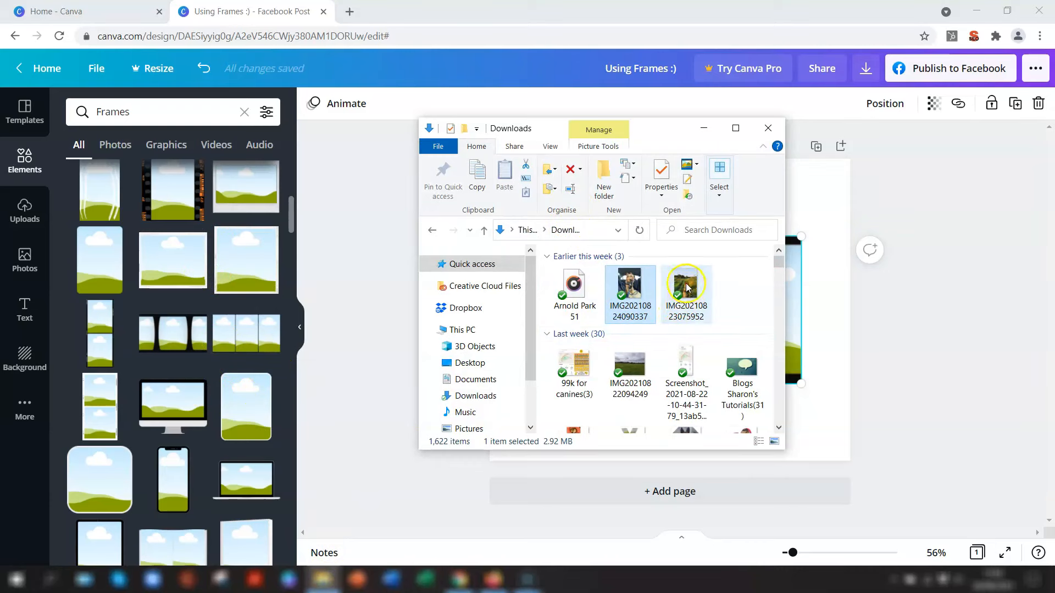
pyautogui.moveTo(685, 289); pyautogui.dragTo(643, 330)
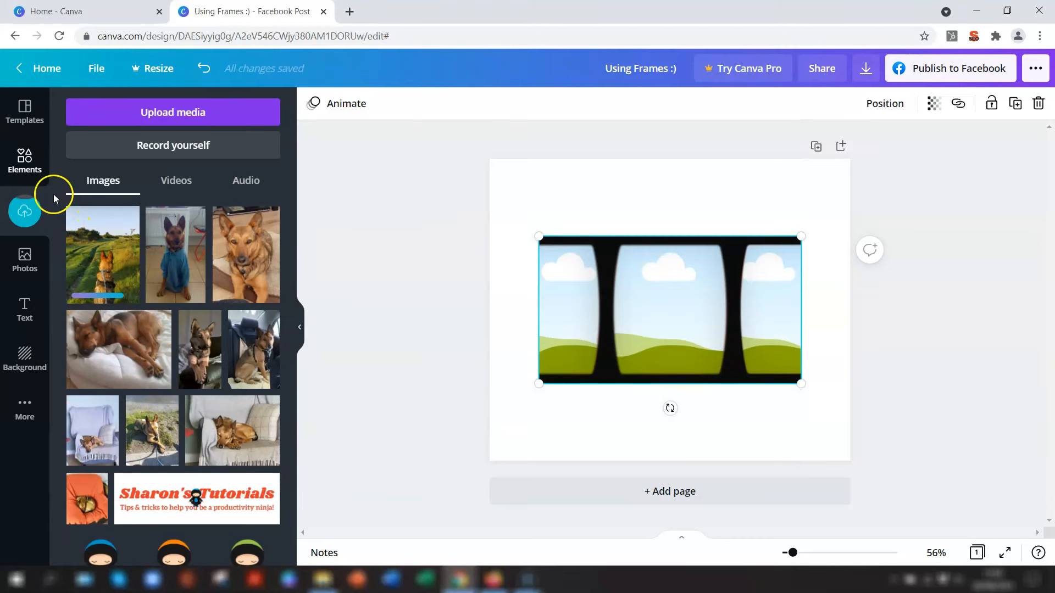
pyautogui.moveTo(113, 220)
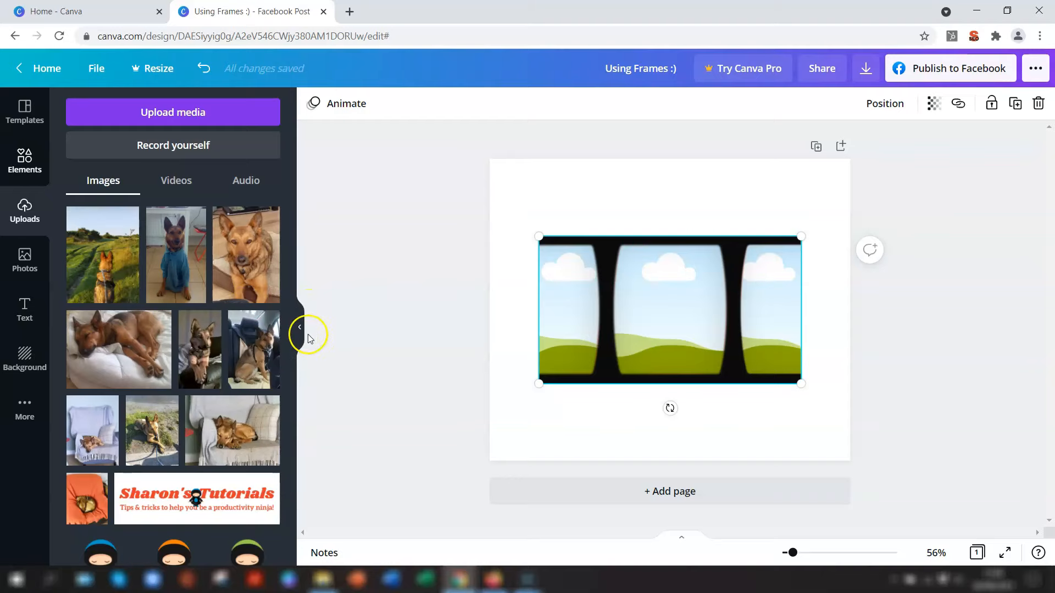
pyautogui.moveTo(171, 256)
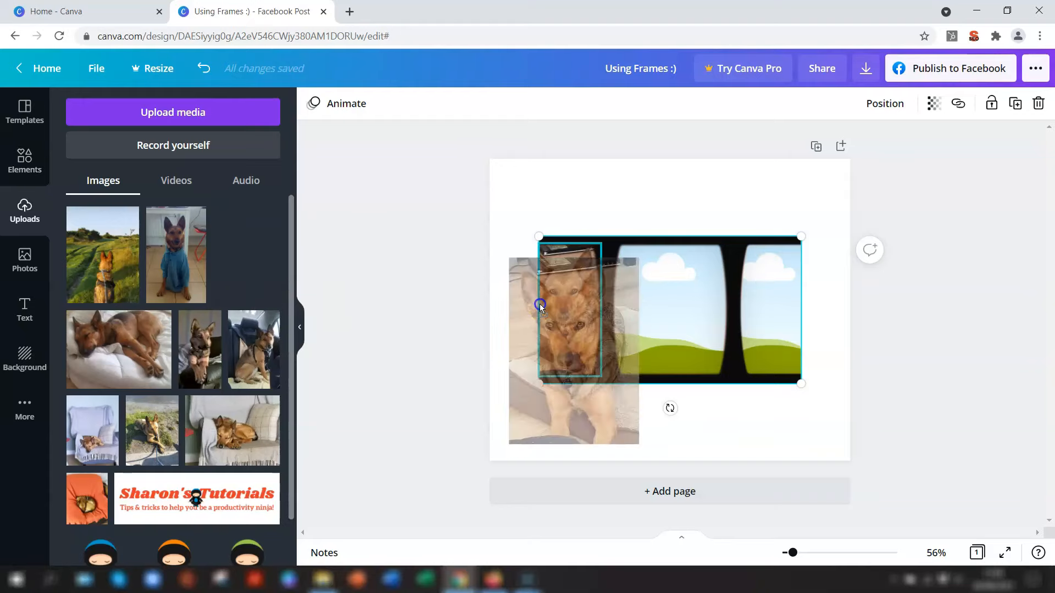
# Drop uploaded dog photos into the film strip's windows, the close-up going in the middle.
pyautogui.moveTo(539, 305); pyautogui.dragTo(561, 303)
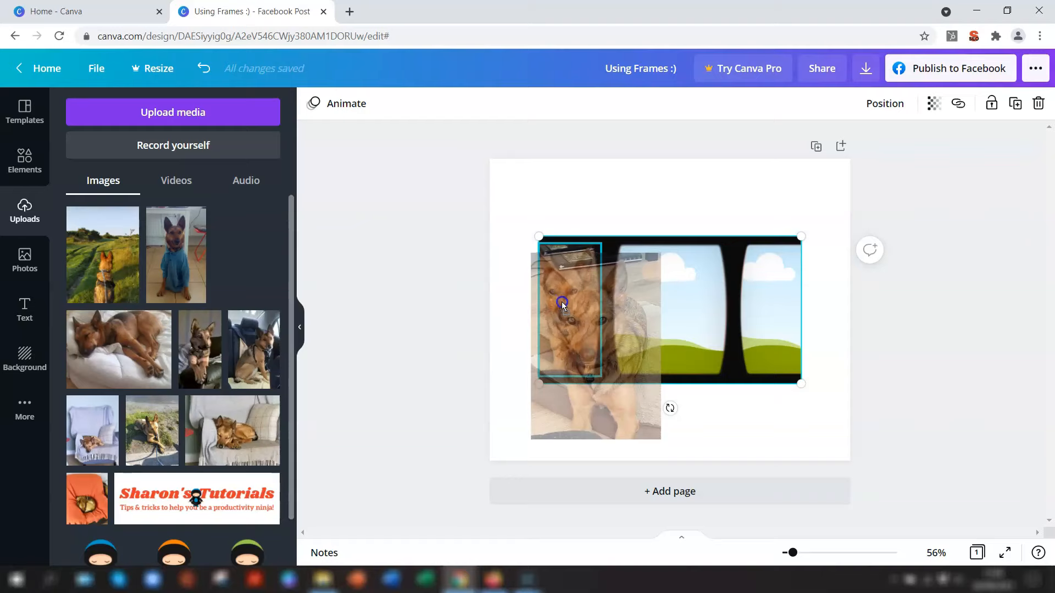
pyautogui.moveTo(570, 307); pyautogui.dragTo(669, 307)
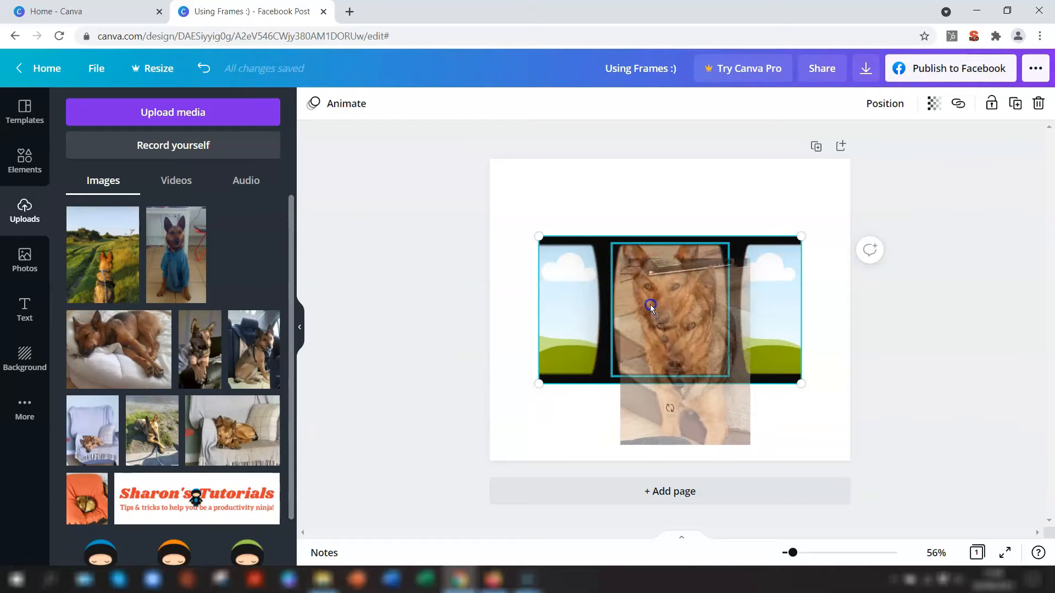
pyautogui.moveTo(650, 305); pyautogui.dragTo(672, 301)
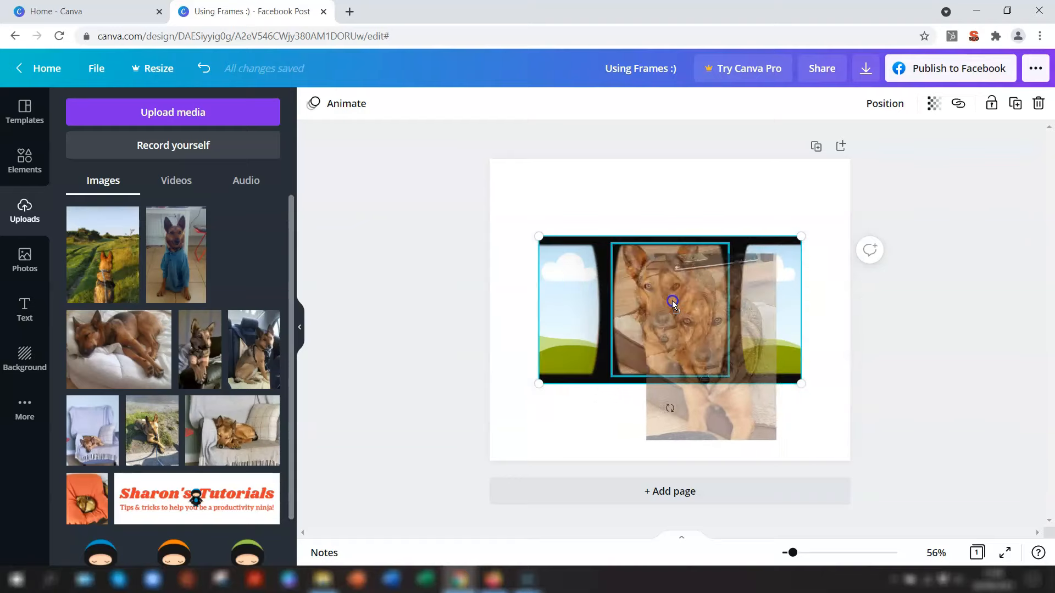
pyautogui.moveTo(671, 301); pyautogui.dragTo(599, 291)
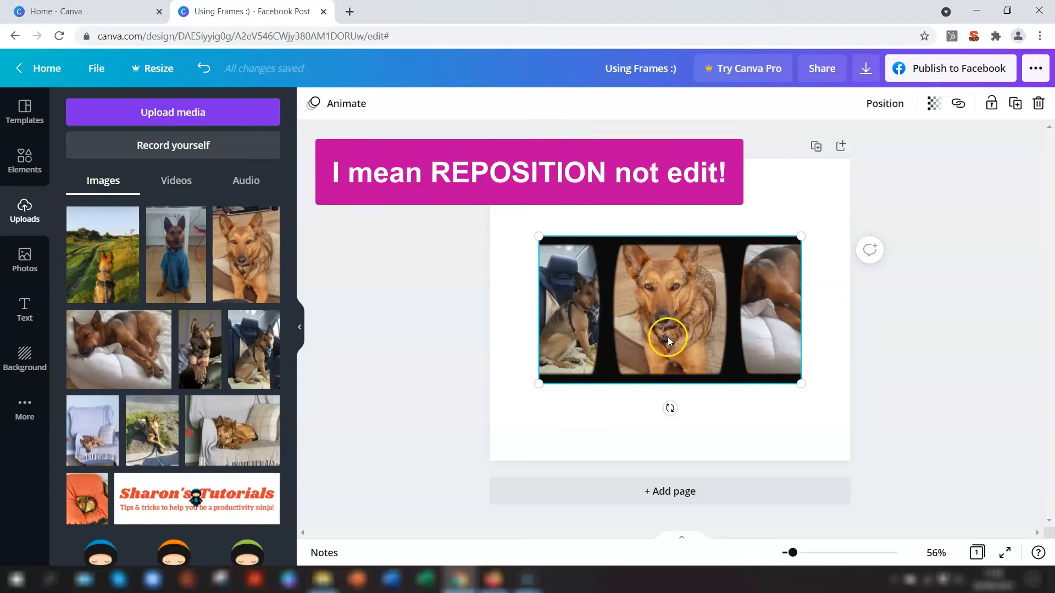
# Reposition the left and middle dog photos within their windows and confirm.
pyautogui.moveTo(669, 339); pyautogui.dragTo(561, 299)
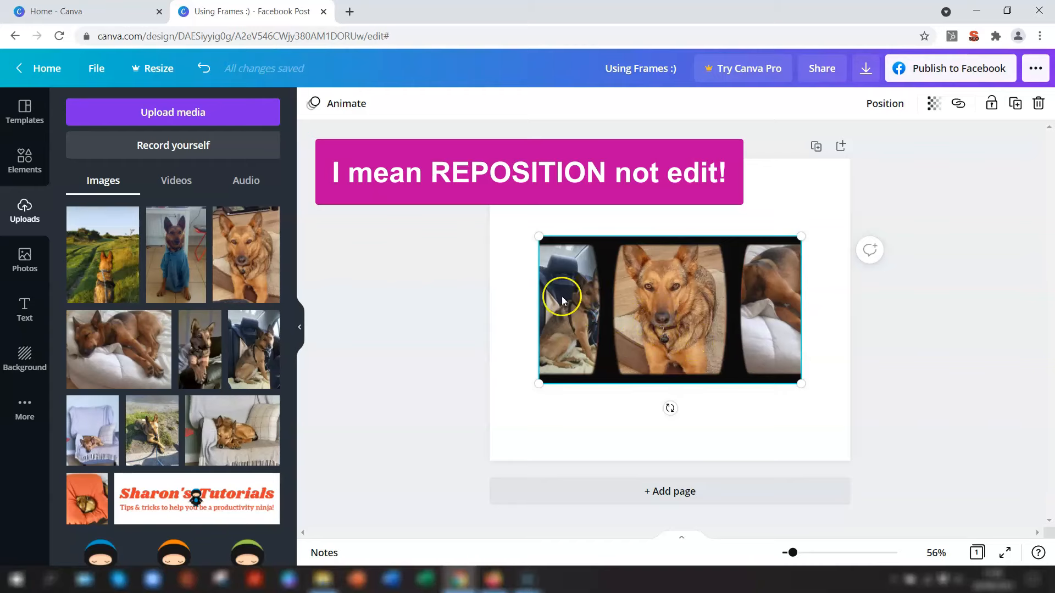
pyautogui.doubleClick(562, 299)
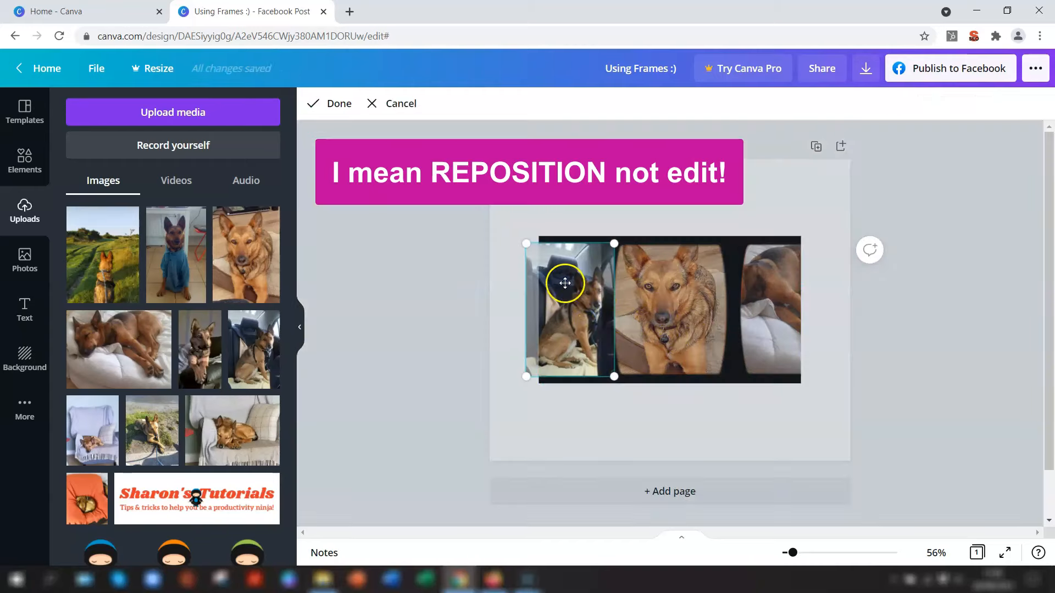
pyautogui.moveTo(565, 282); pyautogui.dragTo(570, 308)
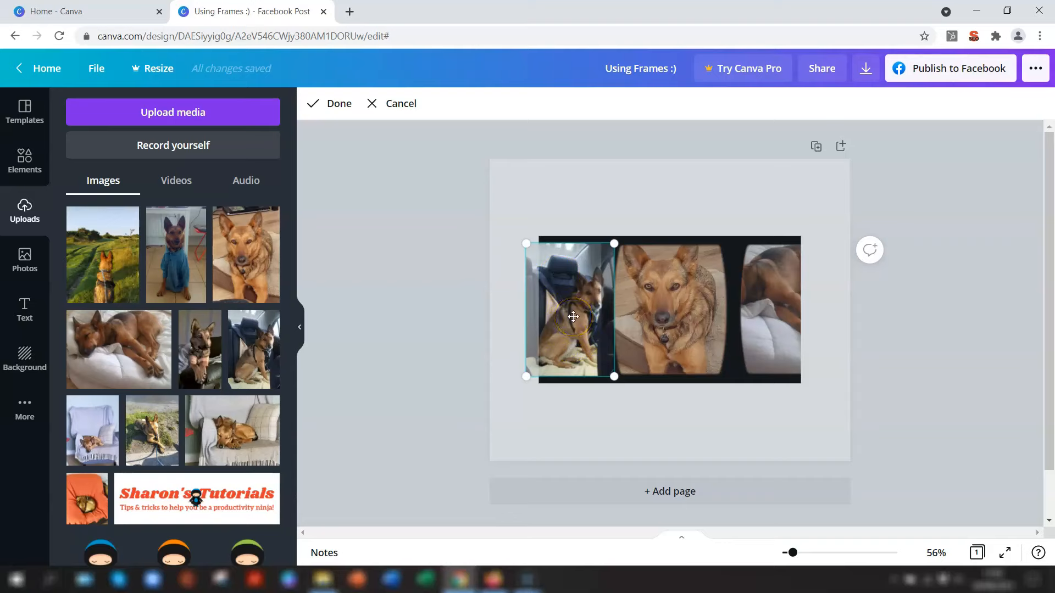
pyautogui.moveTo(573, 317); pyautogui.dragTo(543, 315)
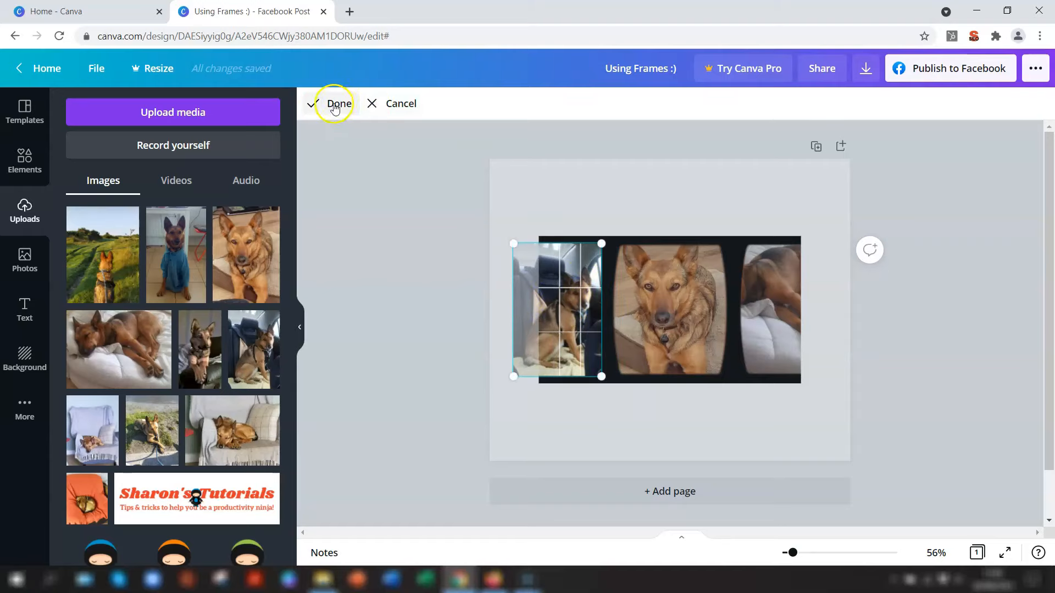
pyautogui.click(338, 104)
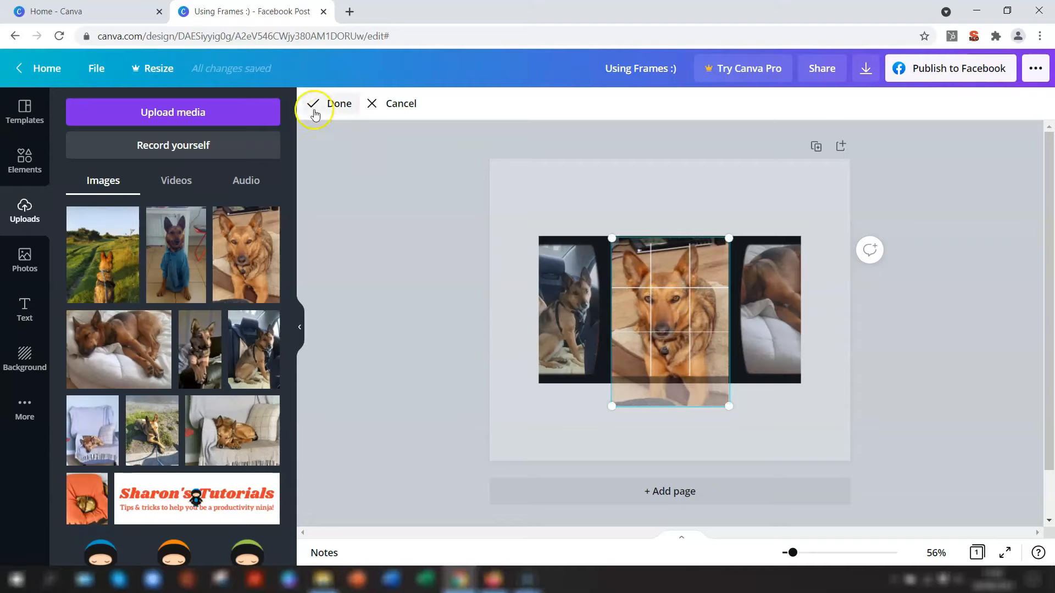
pyautogui.click(334, 103)
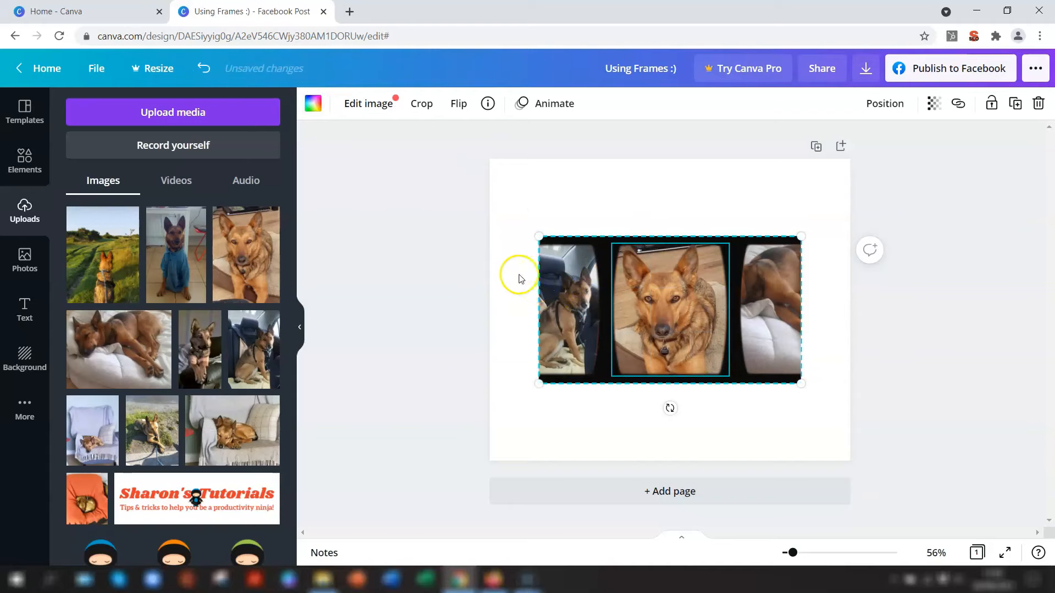
# Slide the right dog photo sideways so its resting face shows, and confirm.
pyautogui.click(604, 220)
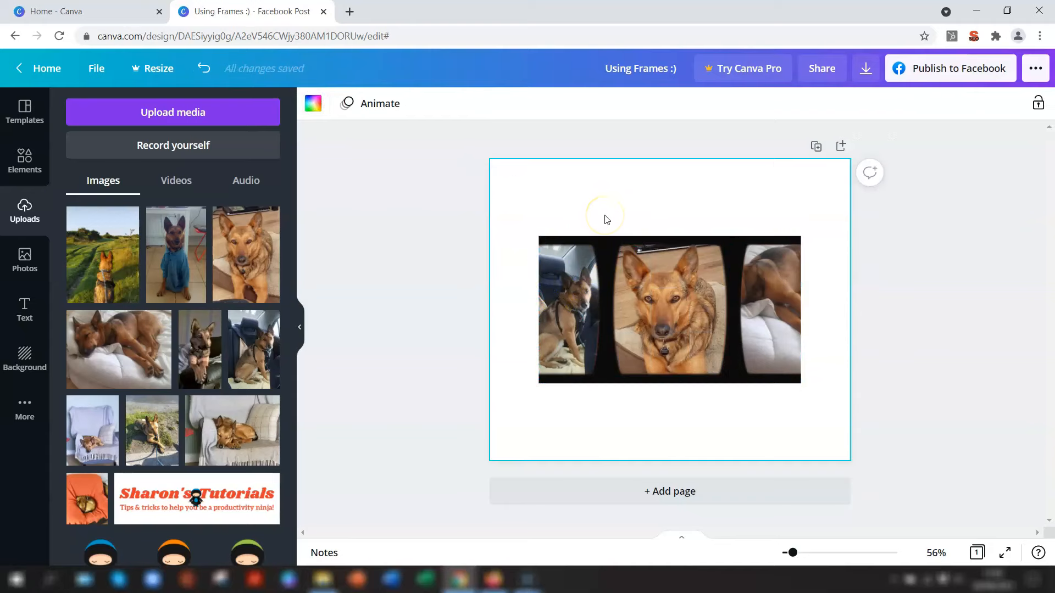
pyautogui.click(669, 310)
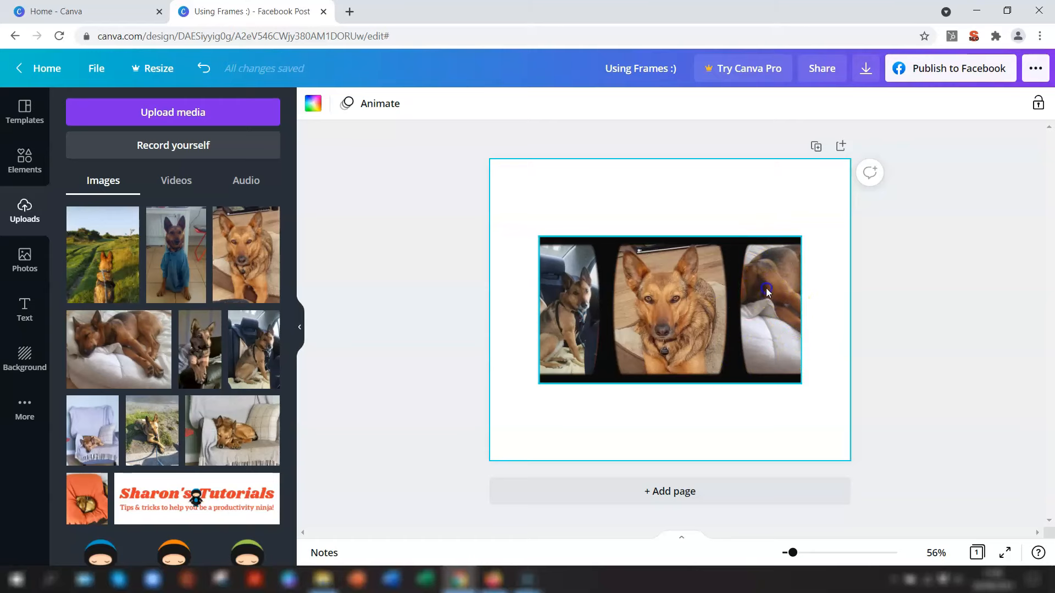
pyautogui.doubleClick(767, 292)
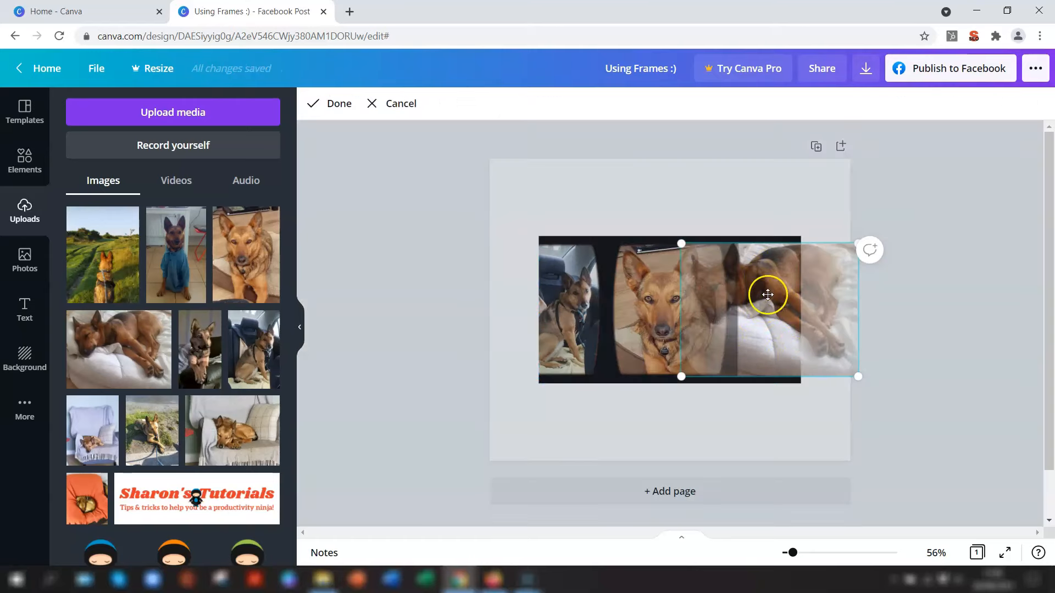
pyautogui.moveTo(768, 294); pyautogui.dragTo(825, 290)
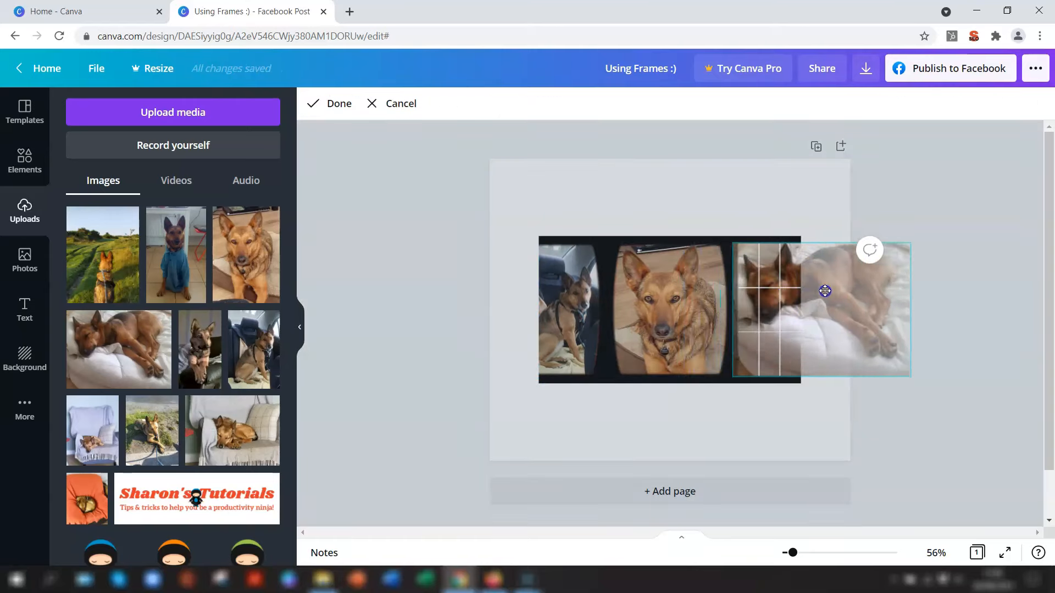
pyautogui.click(338, 104)
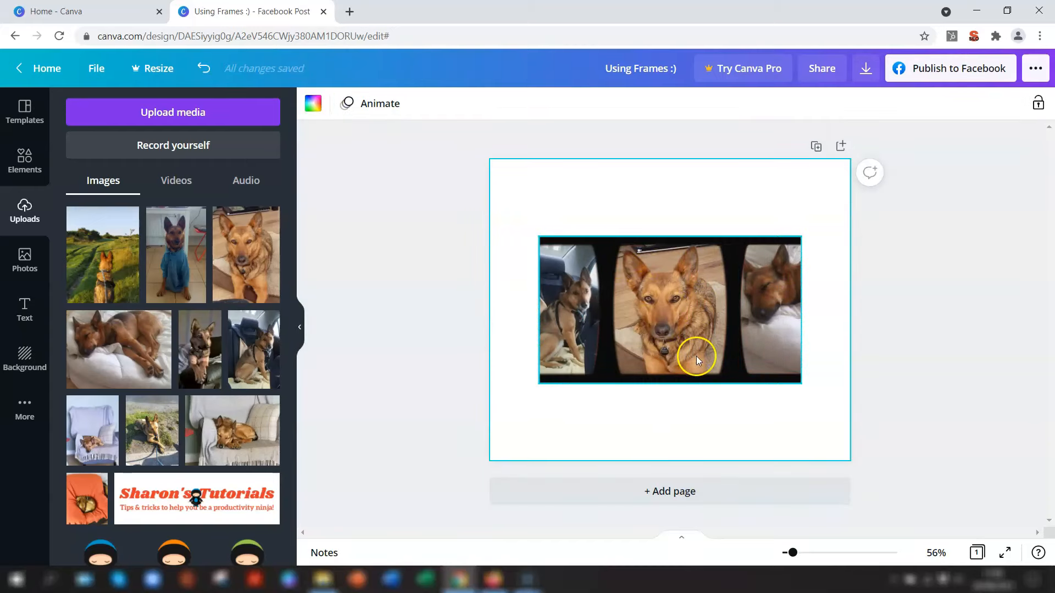
pyautogui.moveTo(649, 392)
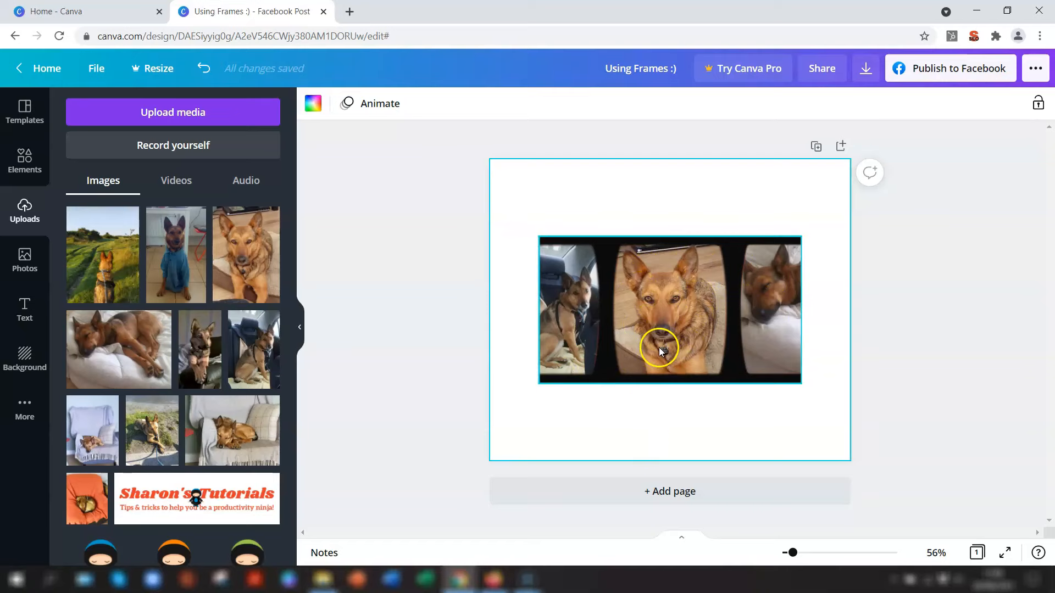
# Apply the Retro filter to the centre dog photo from the full filters list.
pyautogui.click(844, 400)
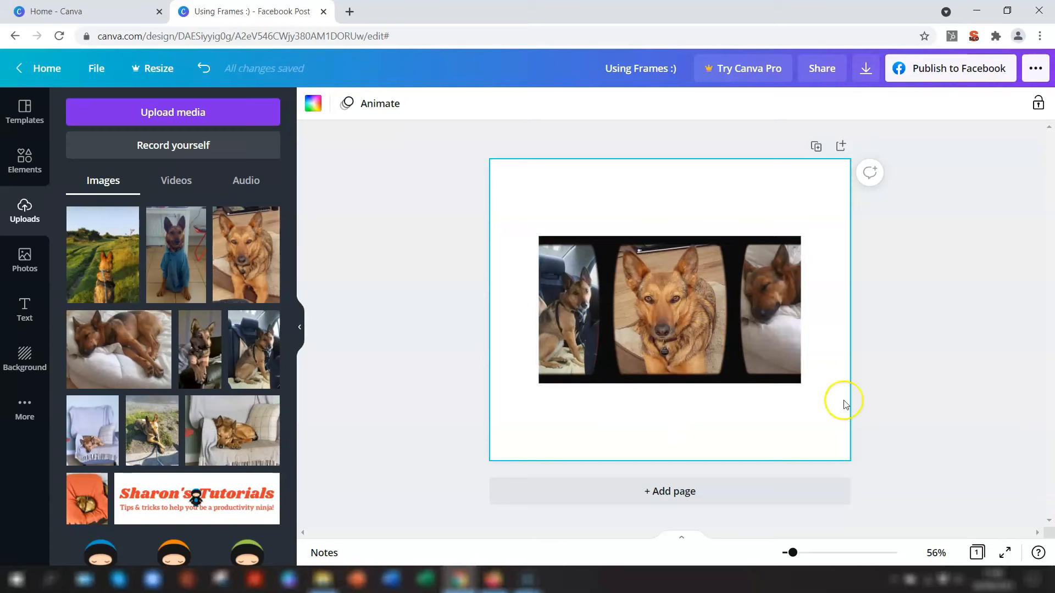
pyautogui.click(669, 309)
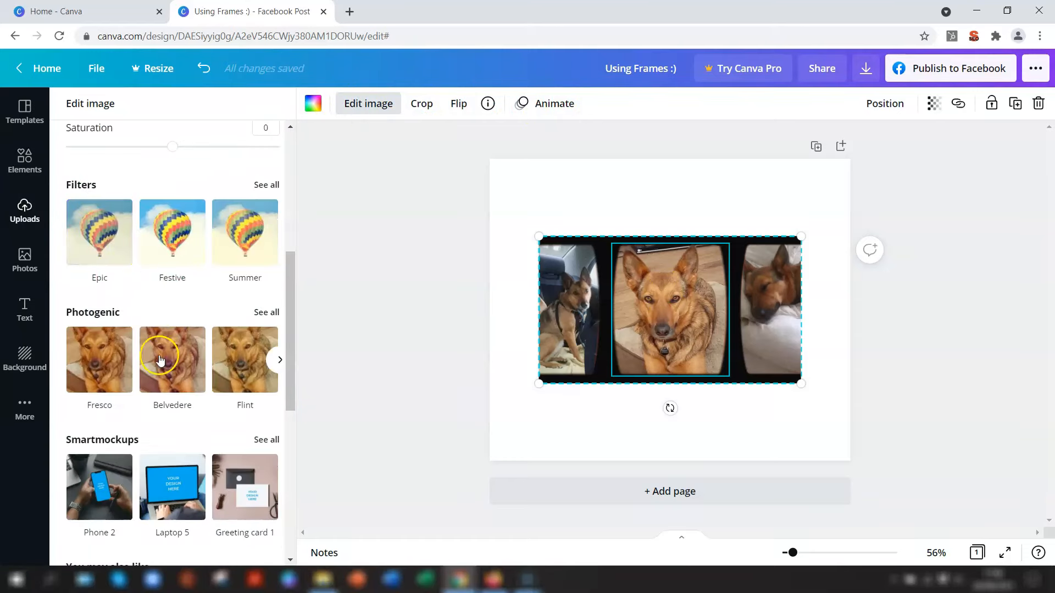
pyautogui.scroll(-3)
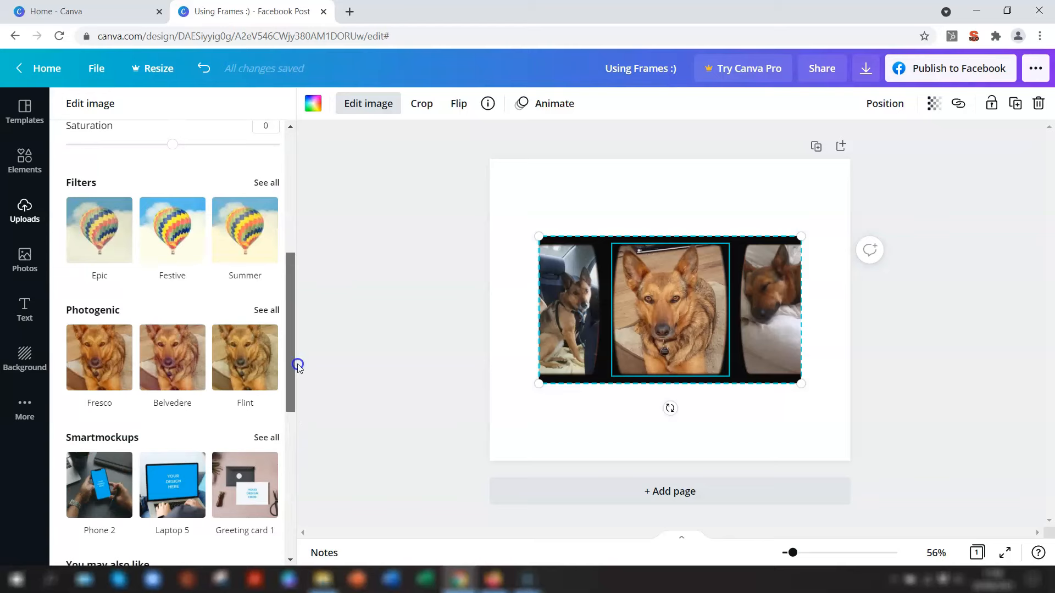
pyautogui.click(266, 182)
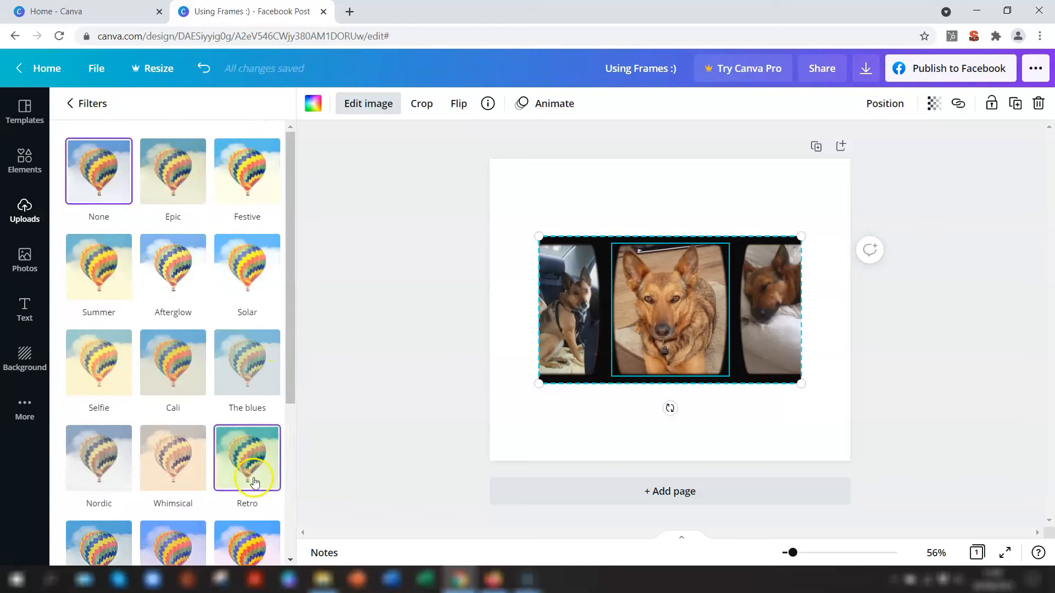
pyautogui.click(248, 458)
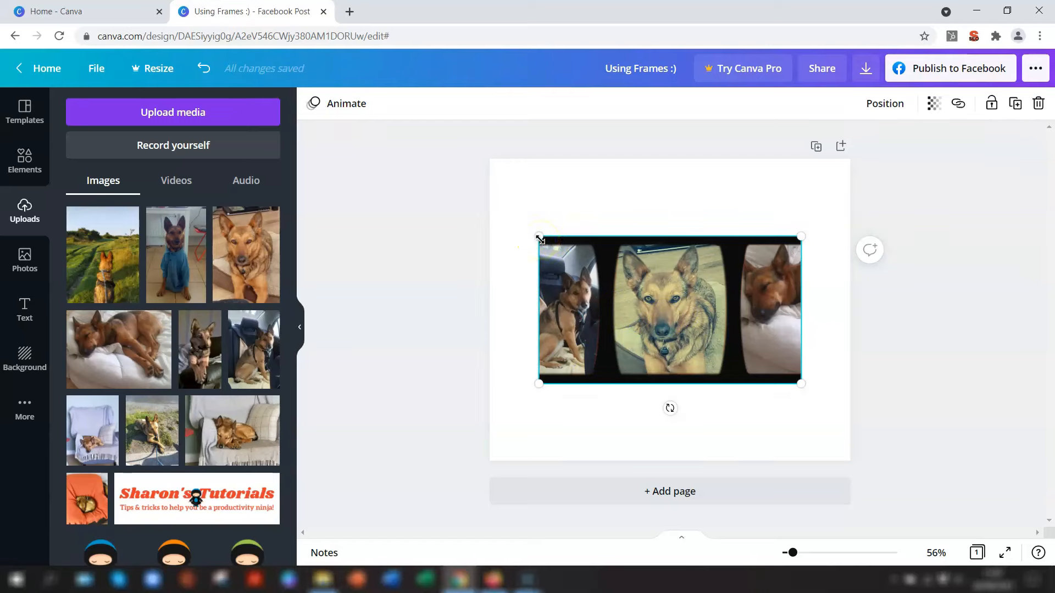
# Stretch the frame toward the top-left and right edges to span the page width.
pyautogui.moveTo(538, 236); pyautogui.dragTo(494, 212)
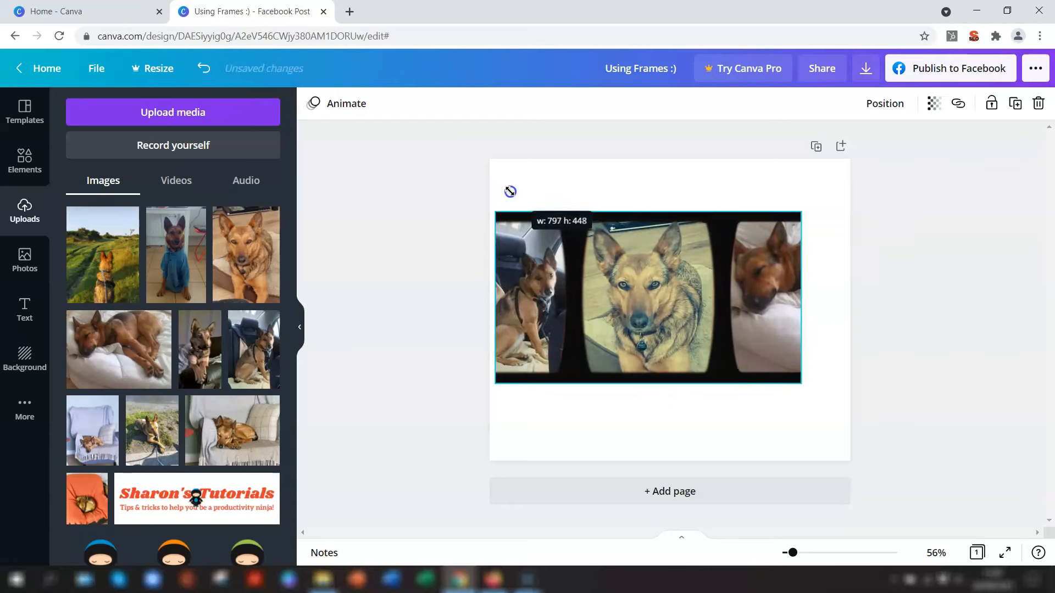
pyautogui.moveTo(800, 383); pyautogui.dragTo(838, 408)
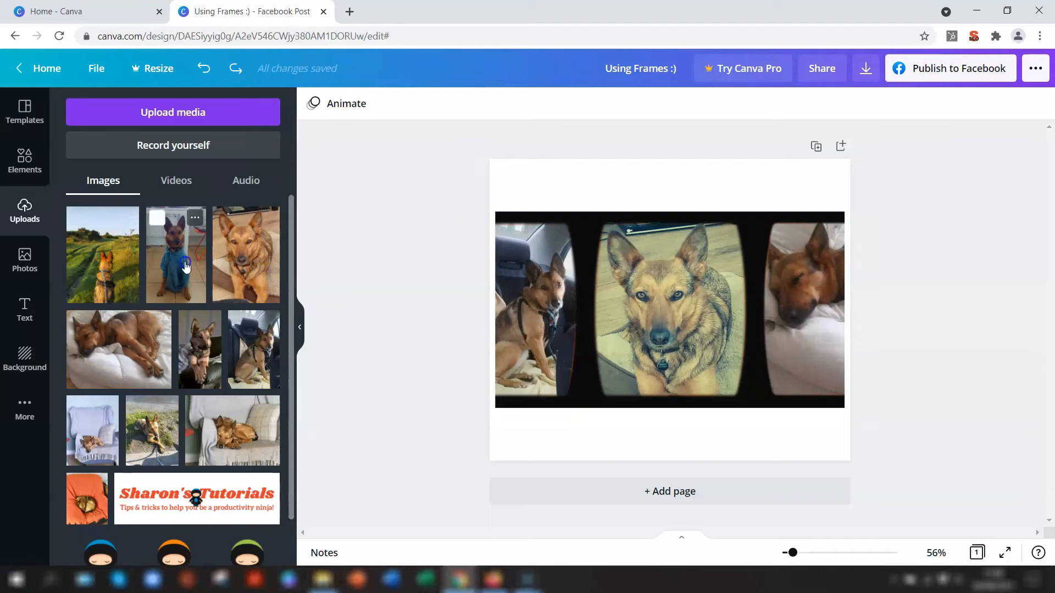
# Swap the centre slot's photo for the blue-coat dog and select it.
pyautogui.moveTo(176, 253); pyautogui.dragTo(384, 289)
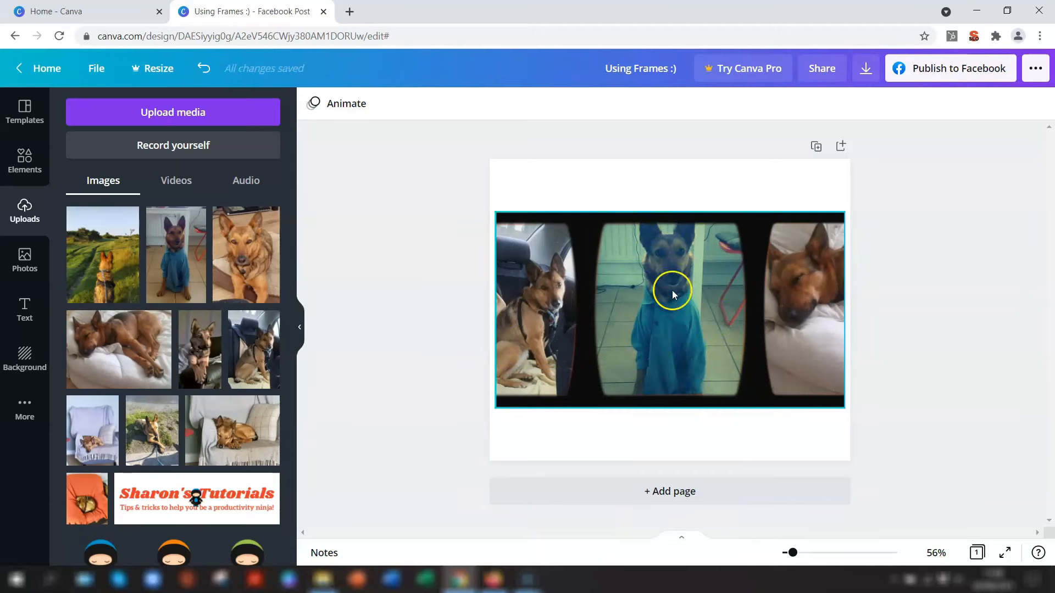
pyautogui.moveTo(653, 278)
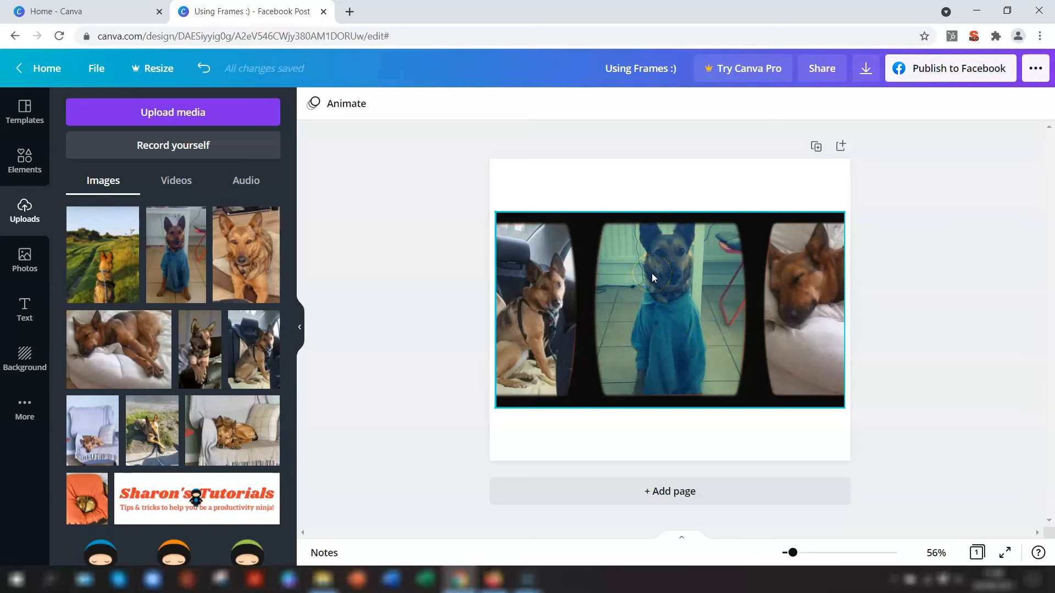
pyautogui.click(671, 310)
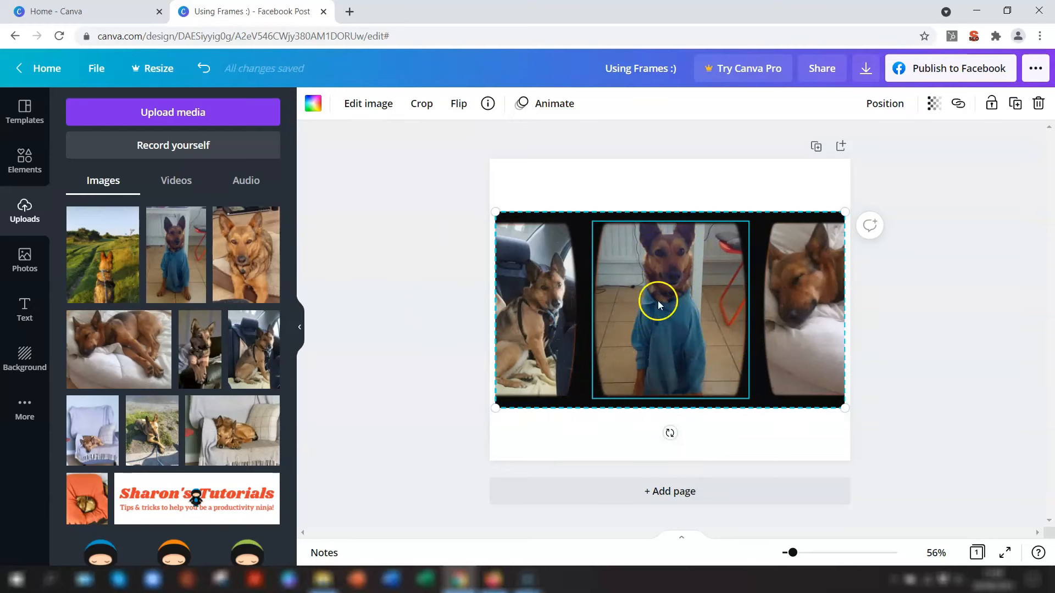
pyautogui.moveTo(617, 250)
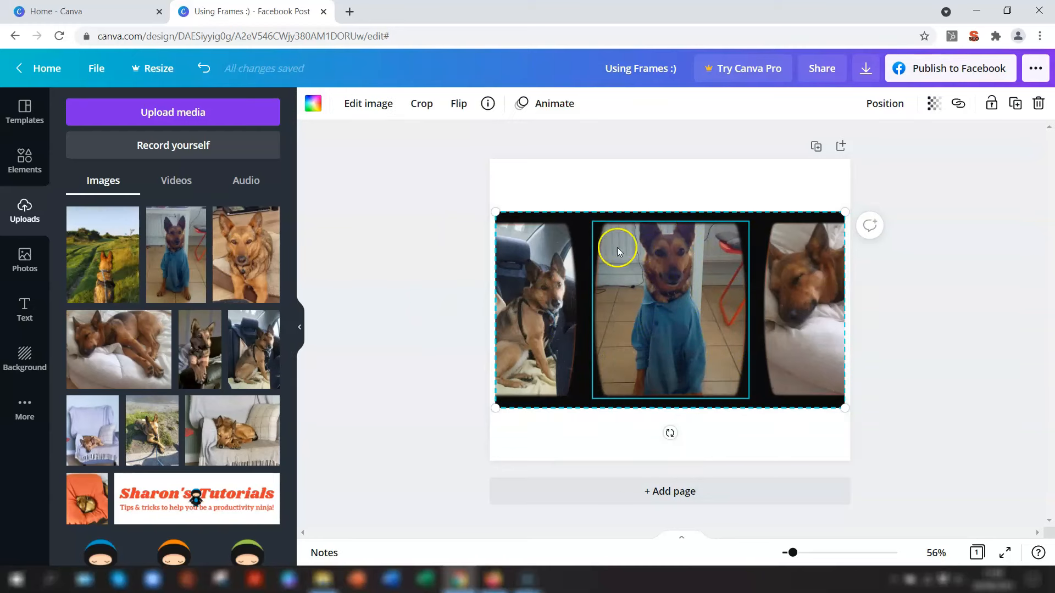
pyautogui.moveTo(368, 104)
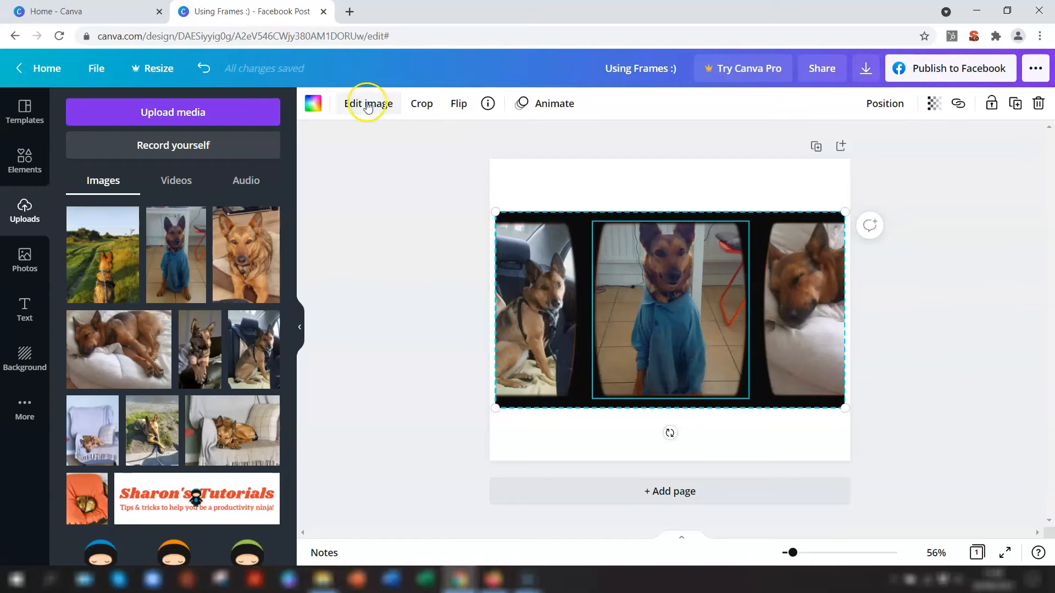
# Apply the Festive filter to the blue-coat centre dog photo via Edit image.
pyautogui.click(368, 103)
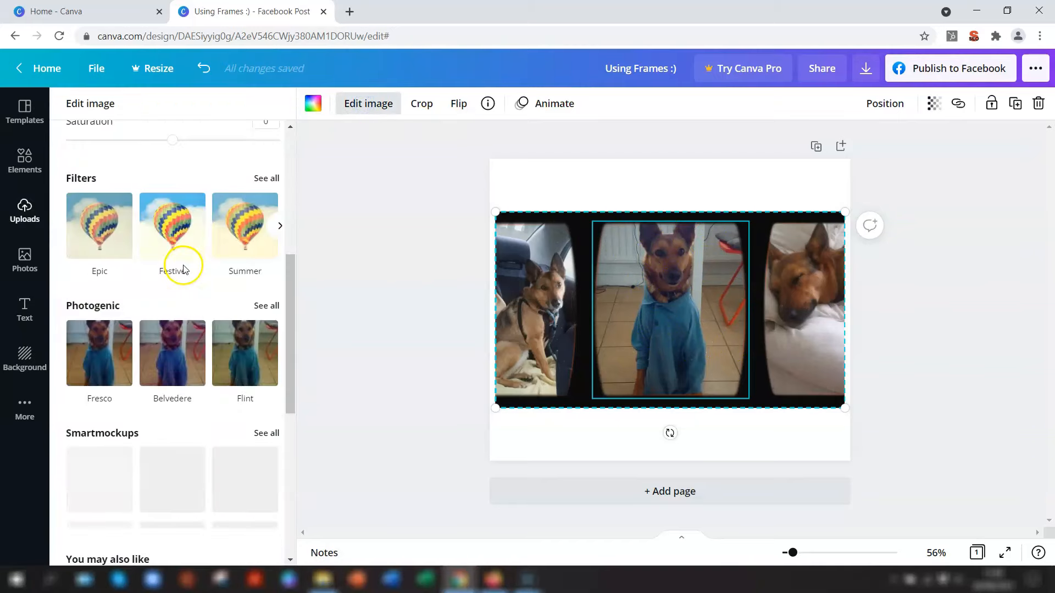
pyautogui.click(266, 178)
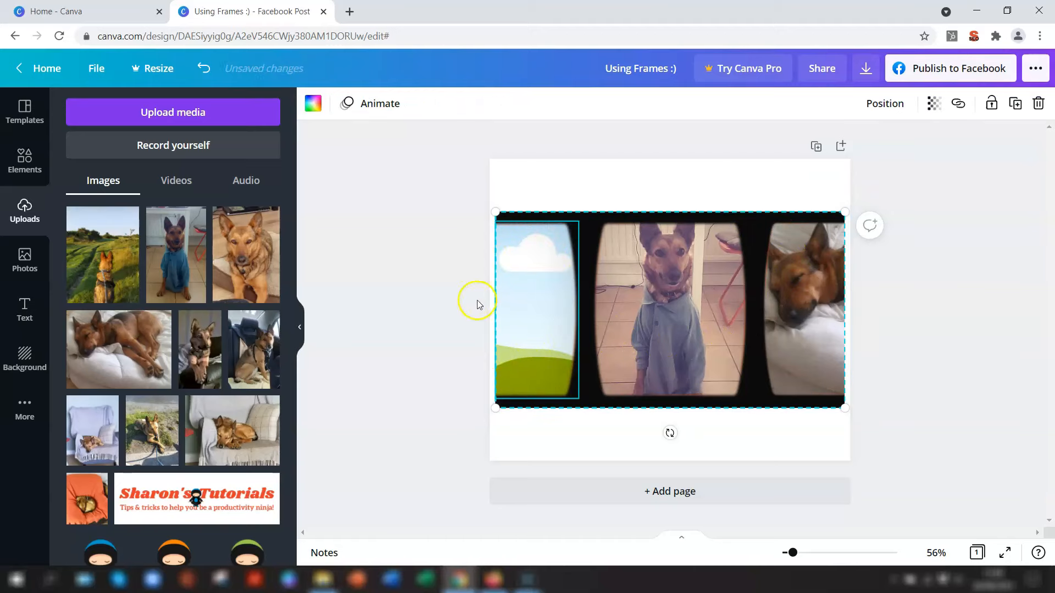
# Delete only the centre dog photo, keeping its placeholder, and select the film-strip frame.
pyautogui.click(669, 310)
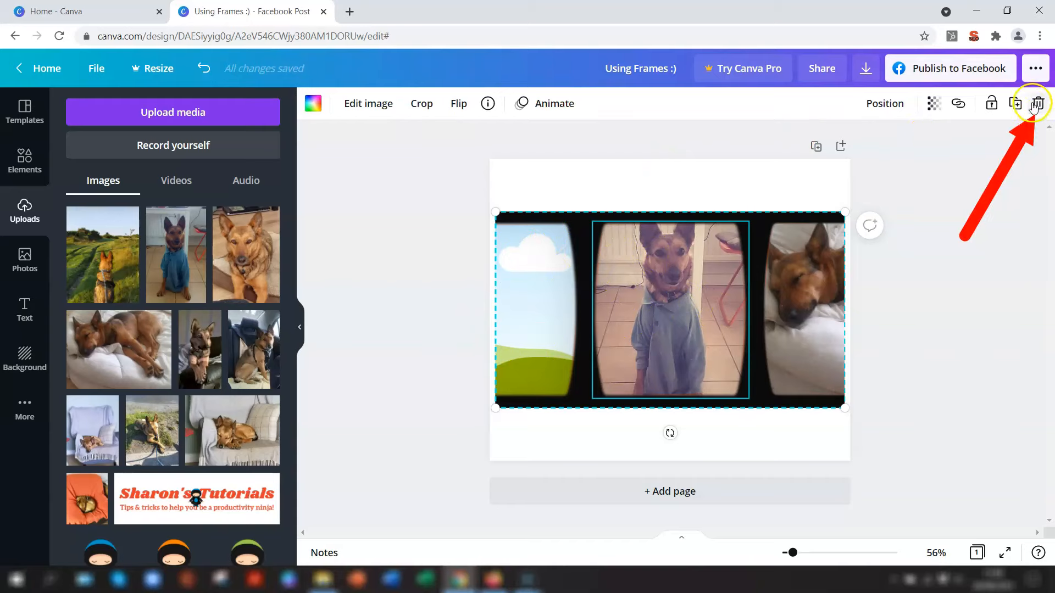
pyautogui.click(1039, 104)
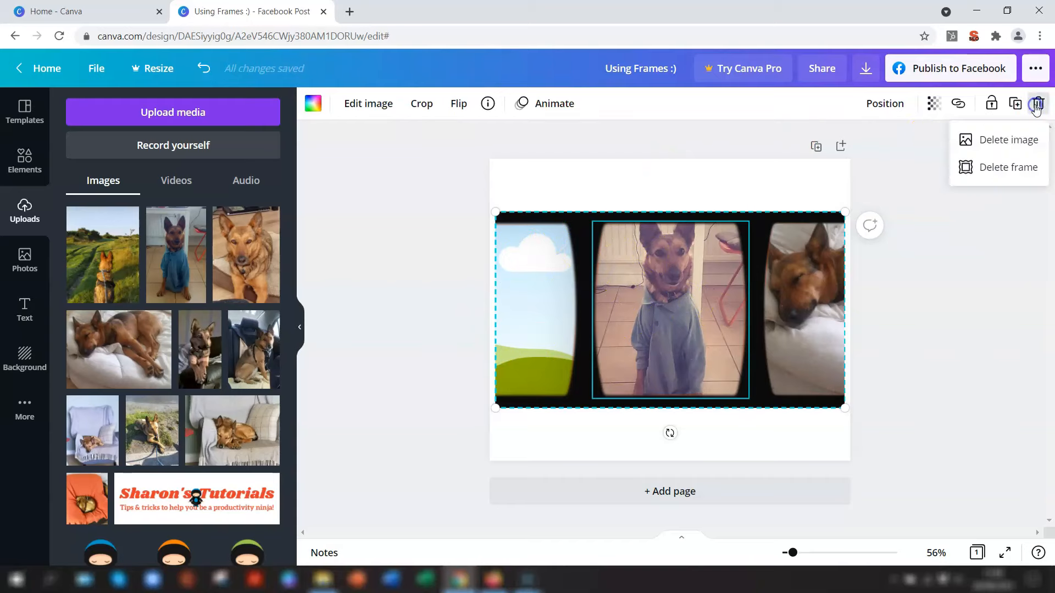
pyautogui.click(1007, 140)
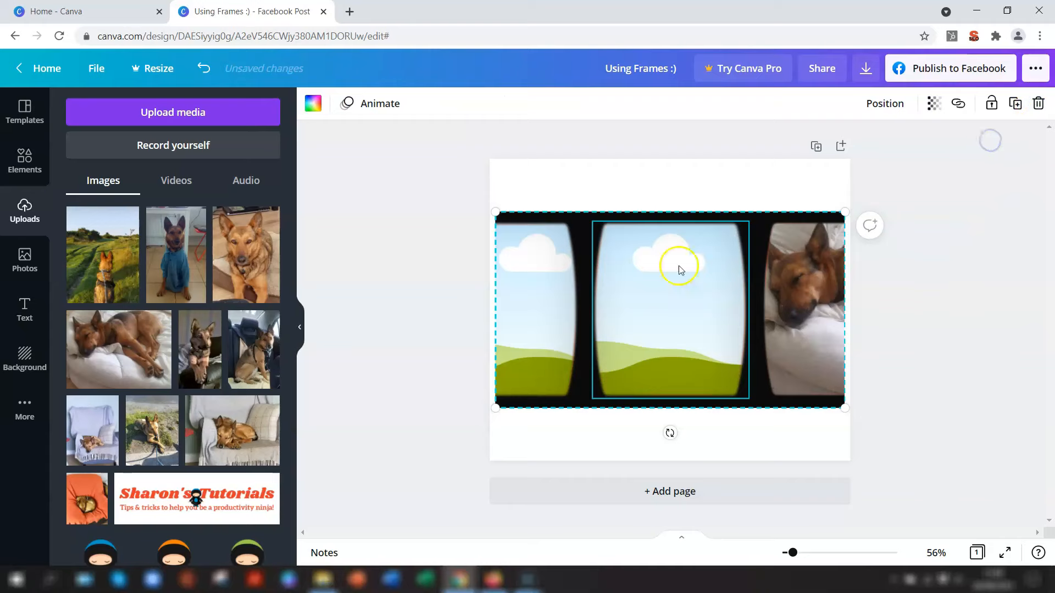
pyautogui.click(894, 307)
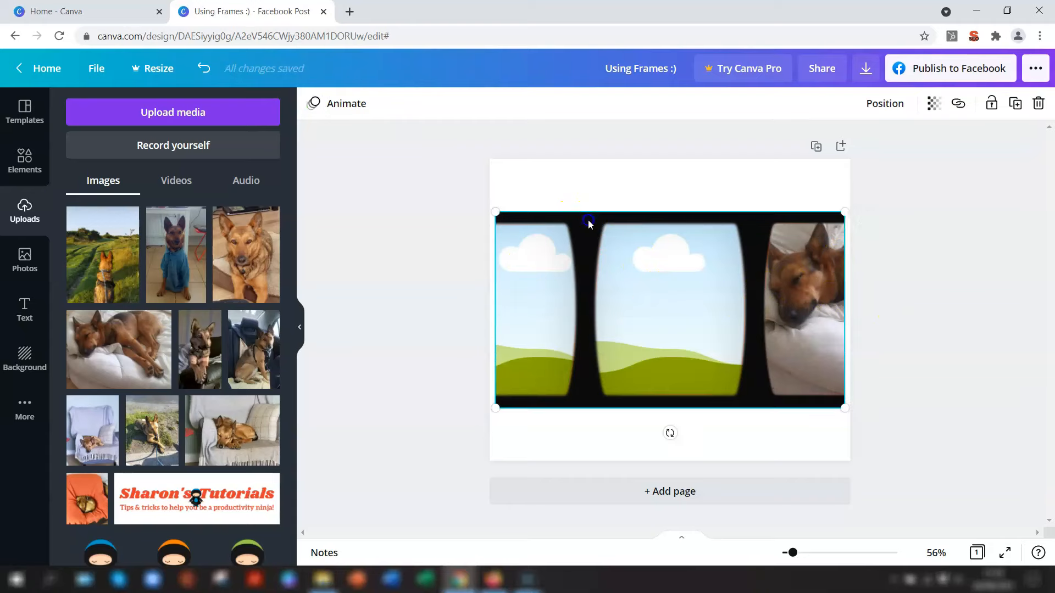
pyautogui.moveTo(1038, 103)
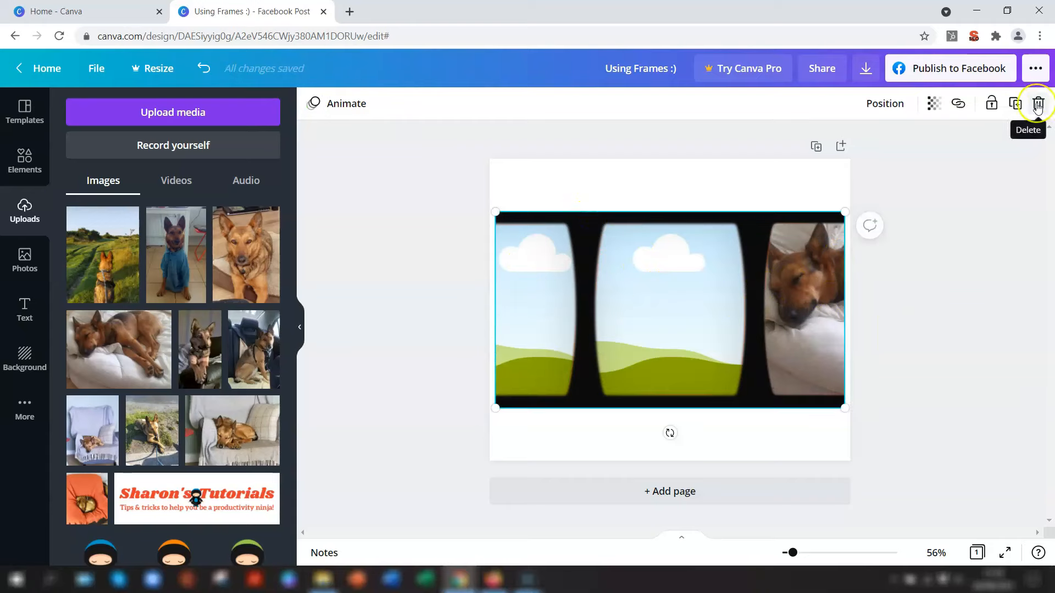
# Delete the whole film-strip frame, leaving the Facebook post page blank.
pyautogui.click(1036, 104)
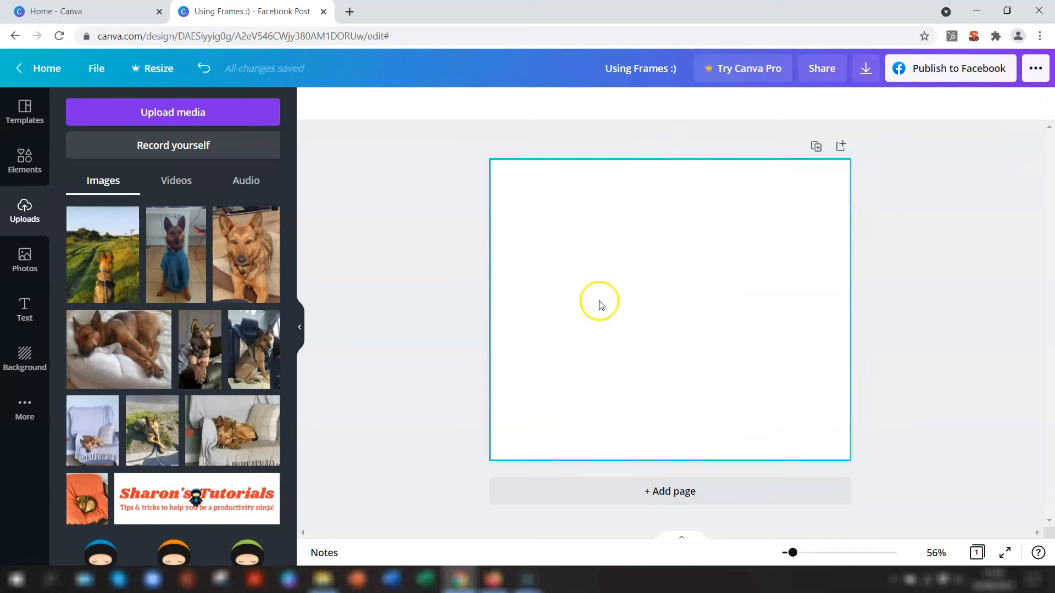
pyautogui.moveTo(693, 339)
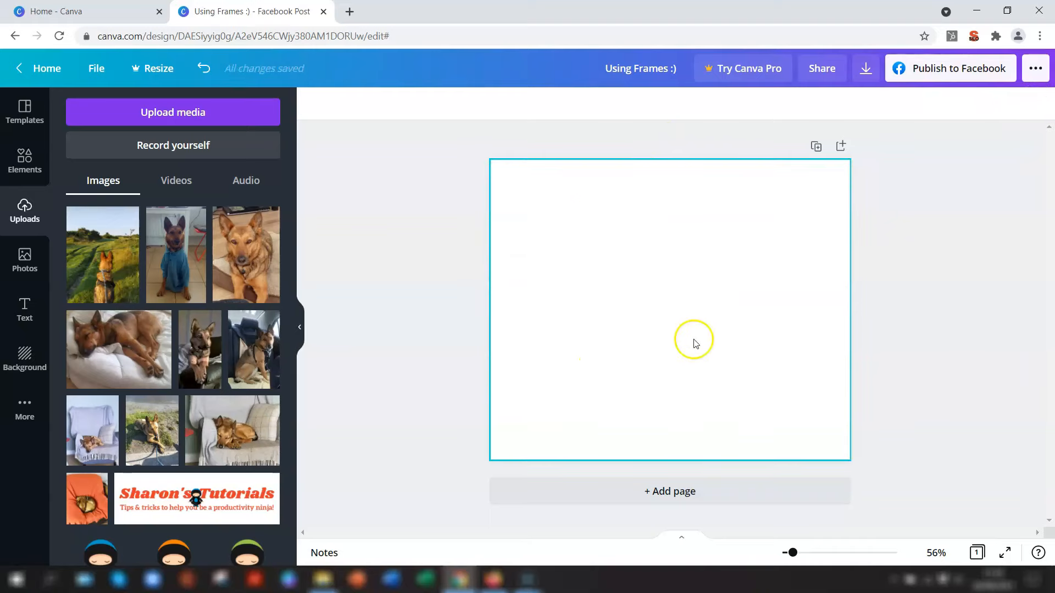